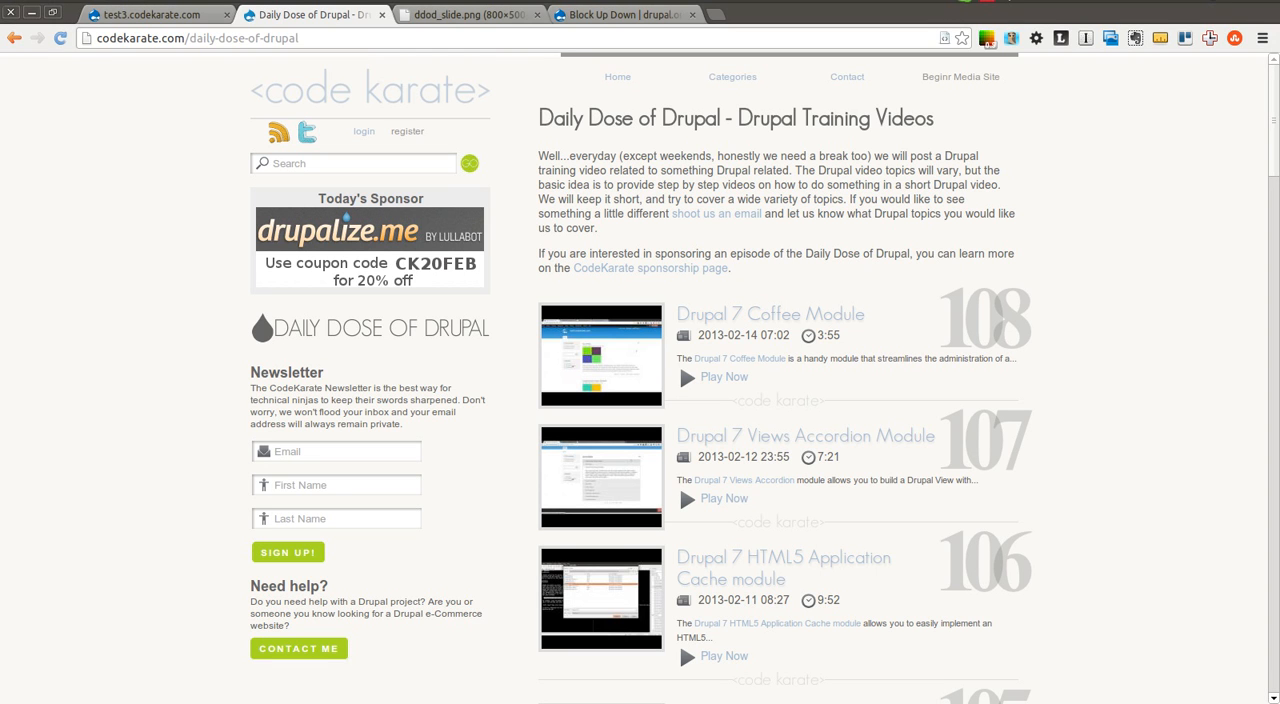
mouse_move(912, 212)
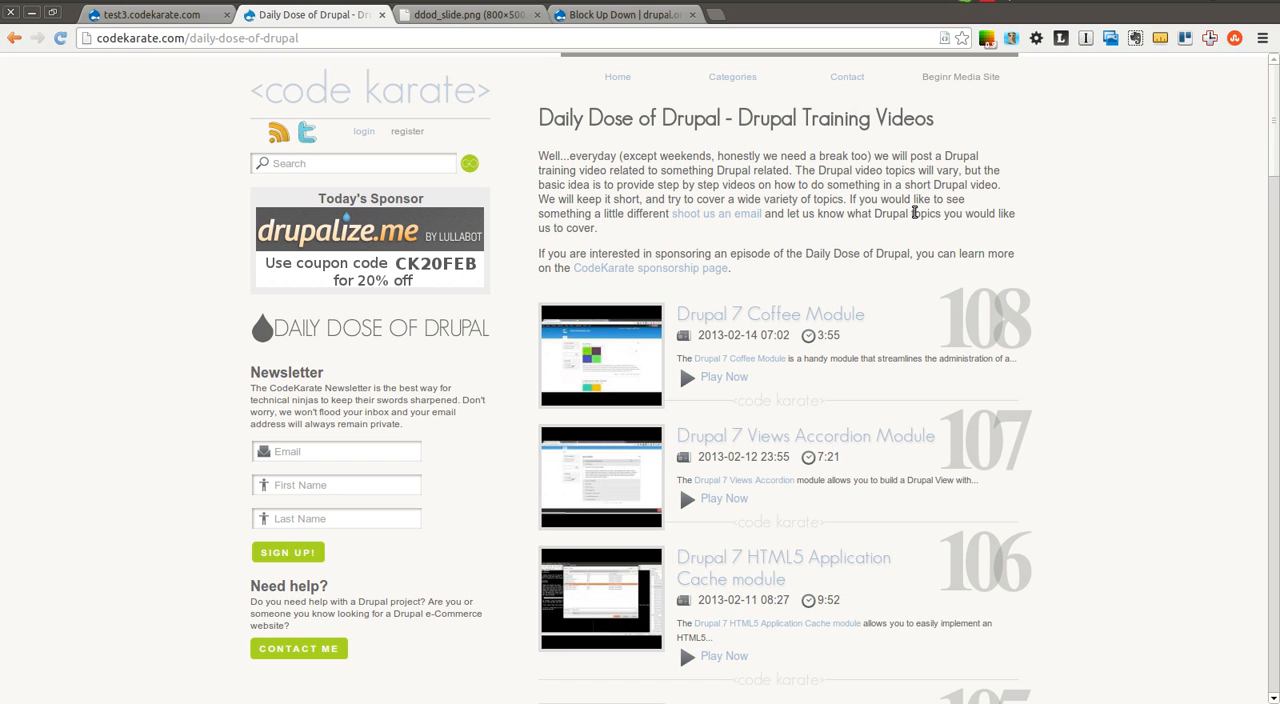
mouse_move(640, 42)
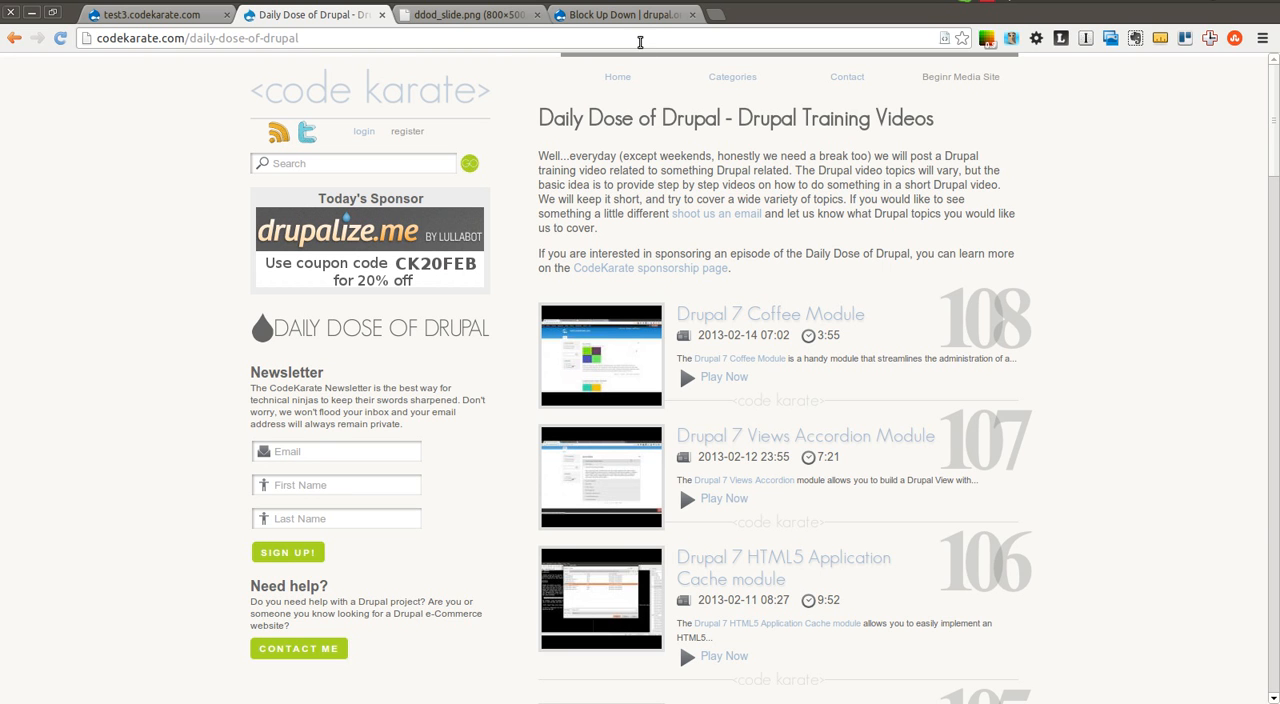
Switch to the Block Up Down project page tab on drupal.org.
click(620, 14)
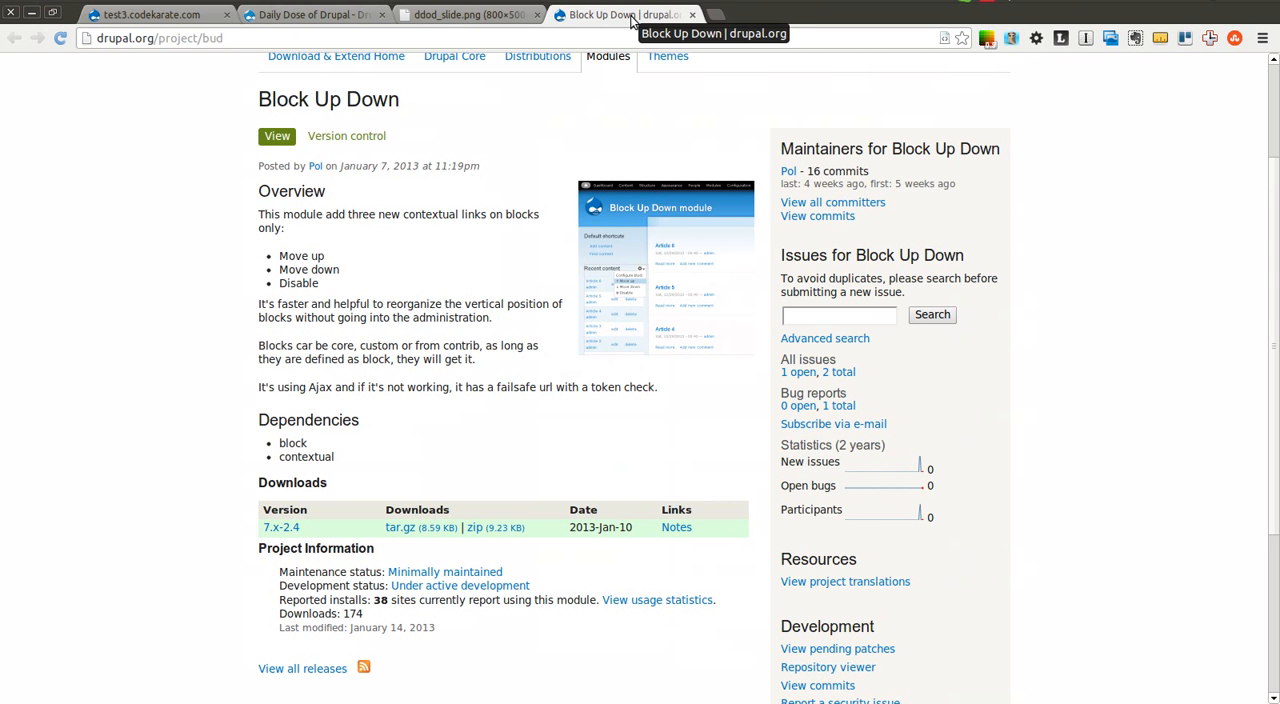
mouse_move(668, 148)
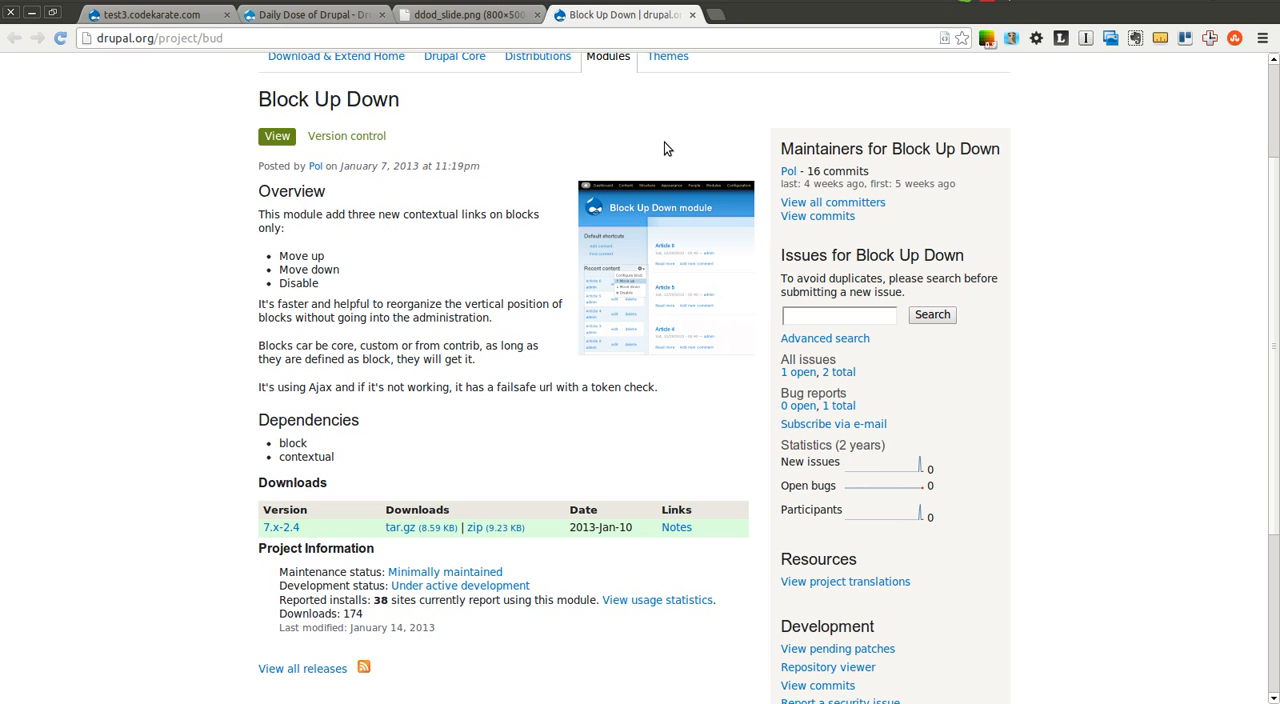
mouse_move(600, 138)
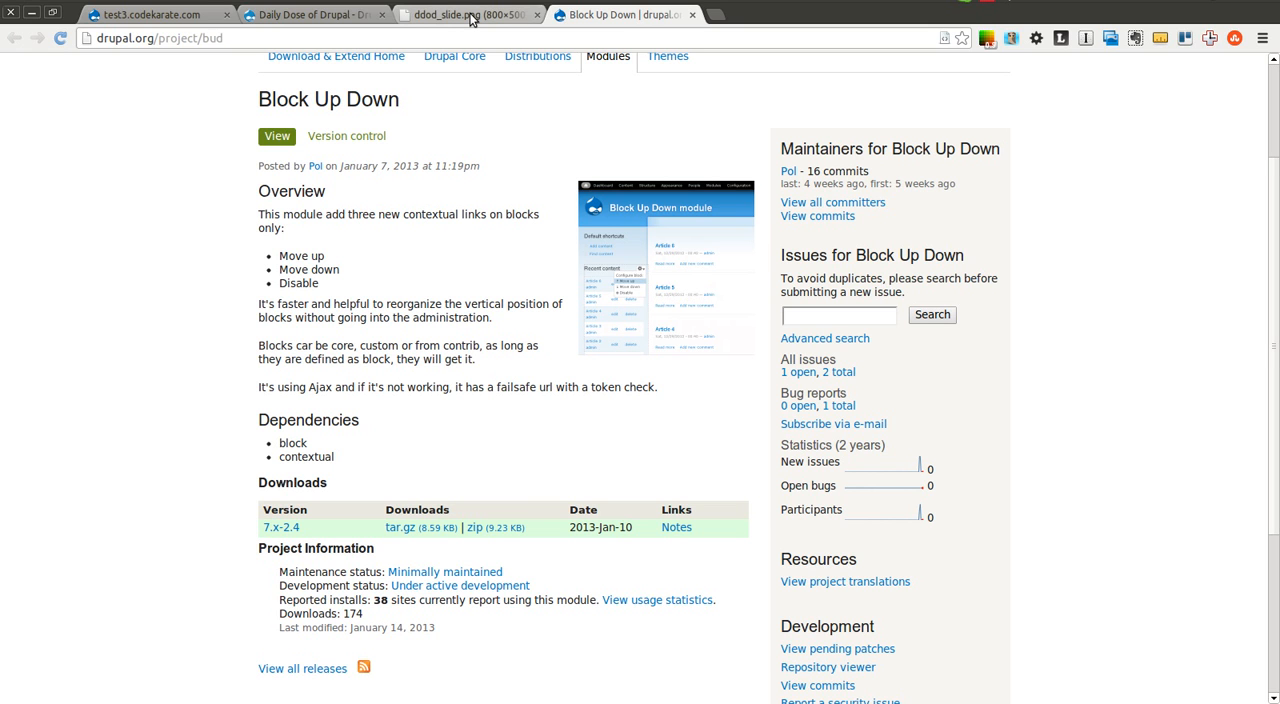
Show the Daily Dose of Drupal sponsor slide with the CK20FEB coupon code.
click(460, 14)
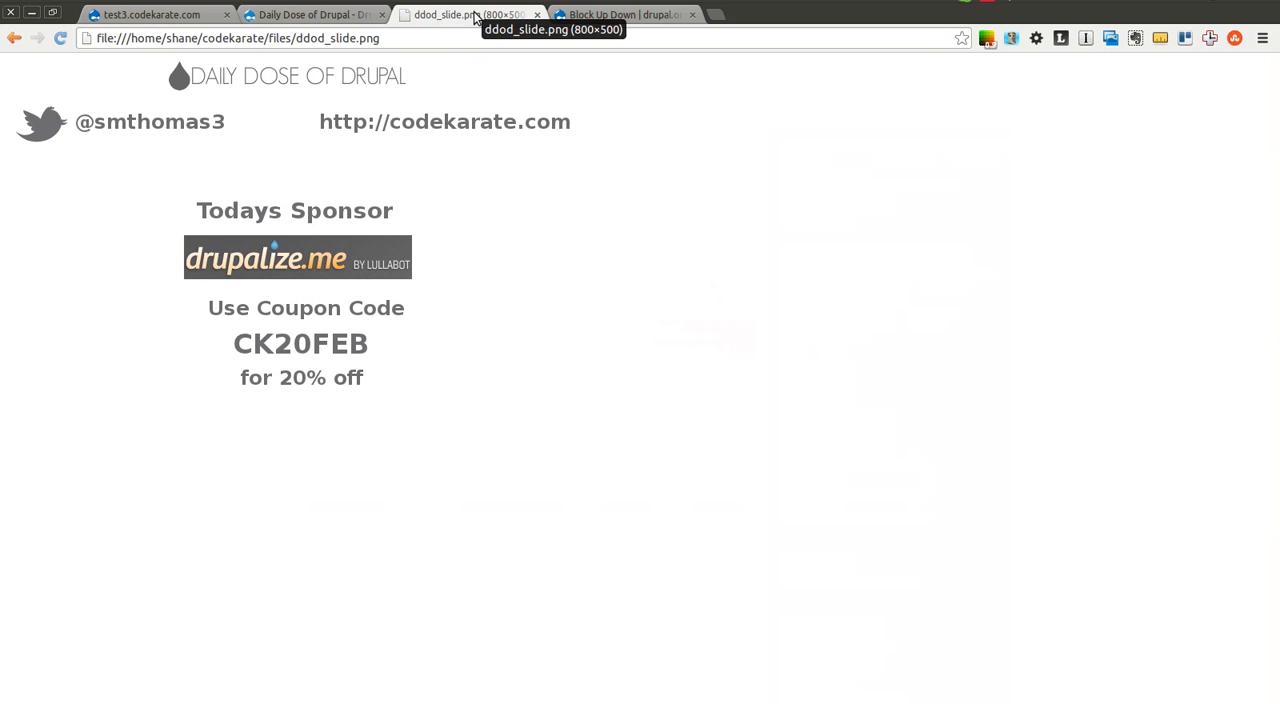
mouse_move(270, 128)
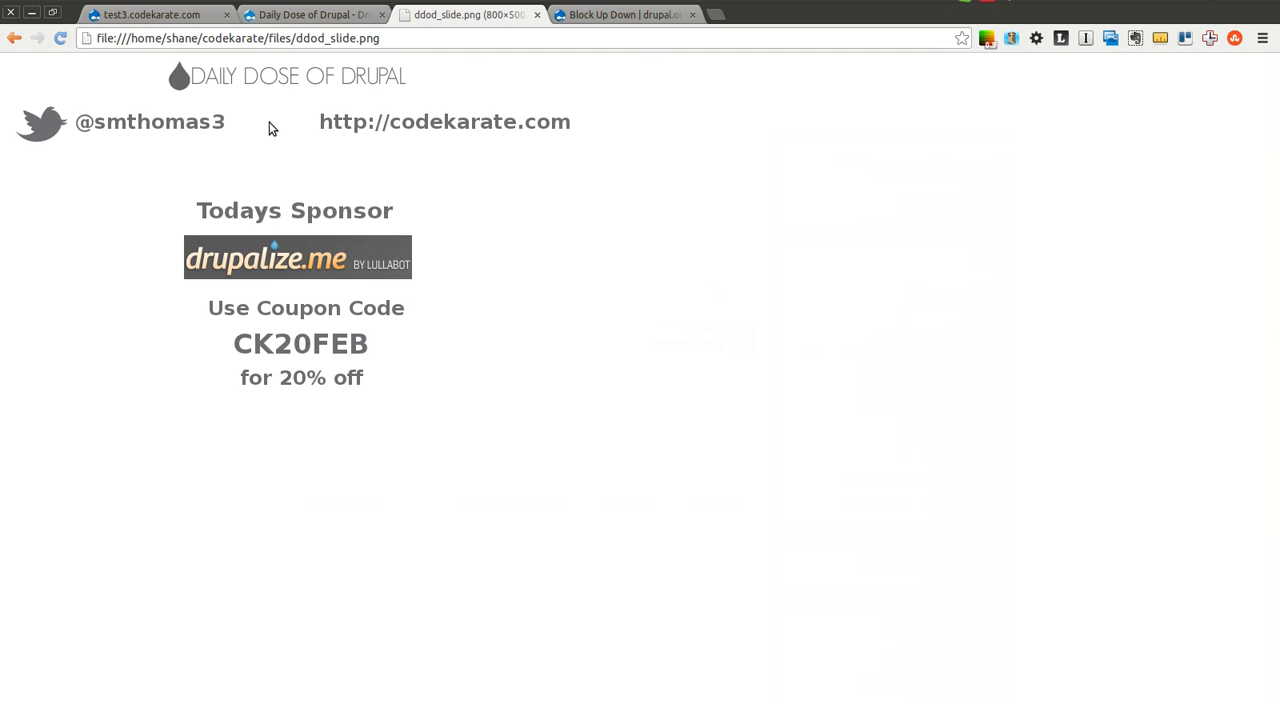
mouse_move(92, 148)
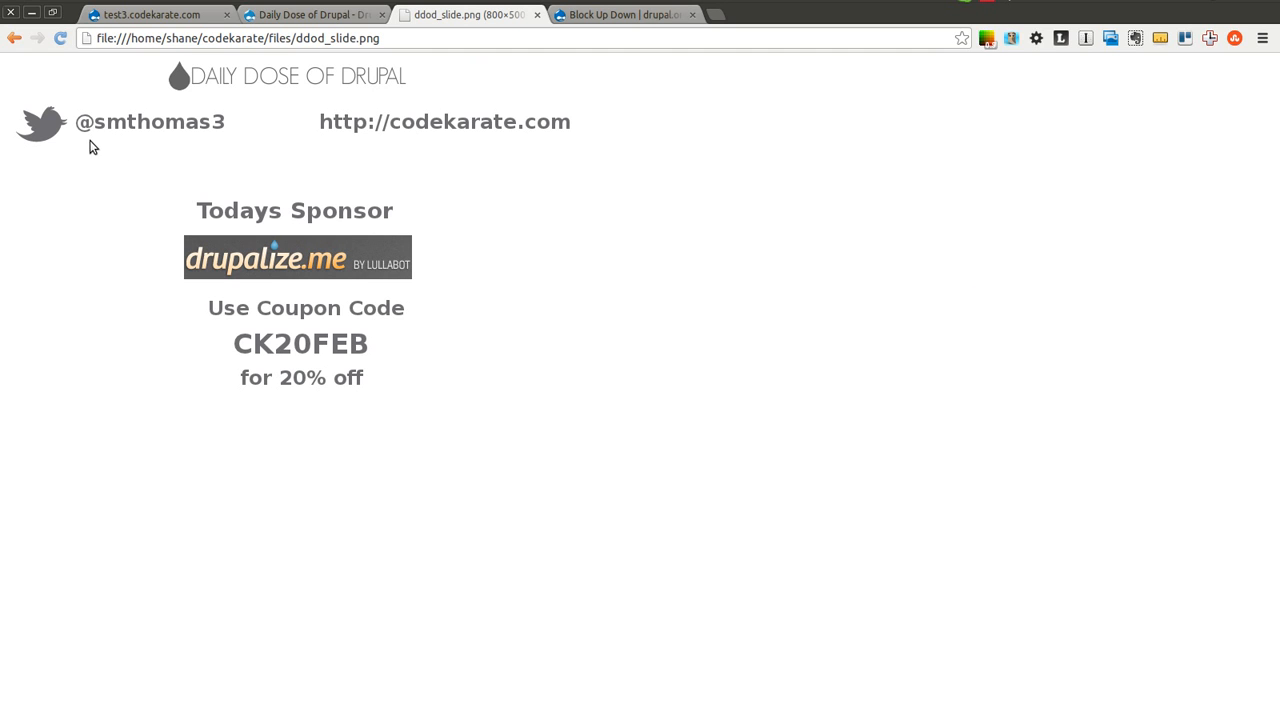
mouse_move(308, 158)
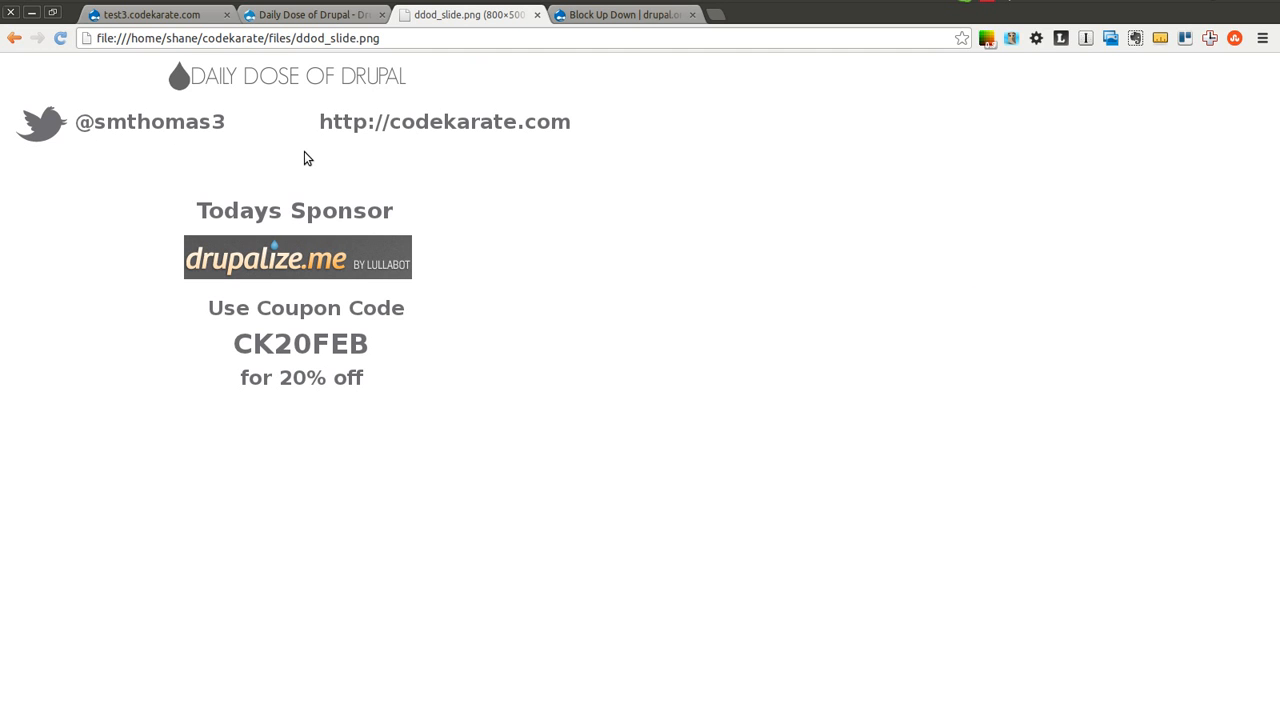
click(312, 14)
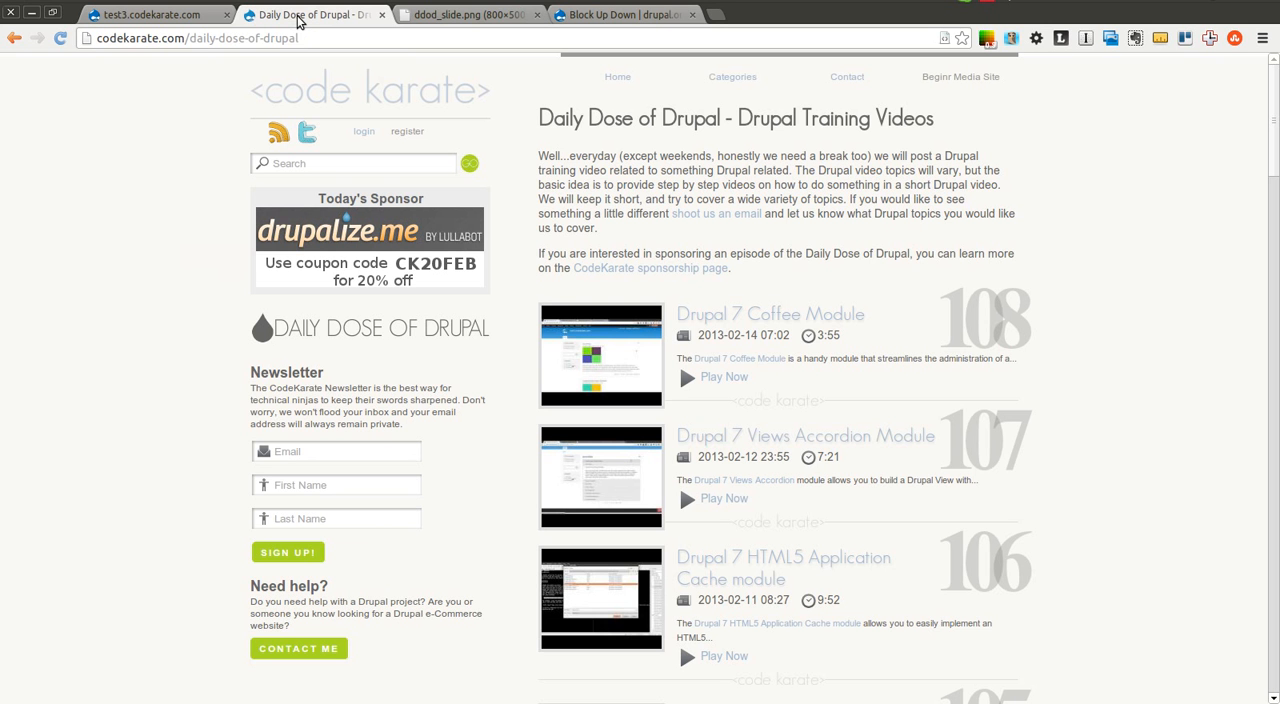
mouse_move(448, 528)
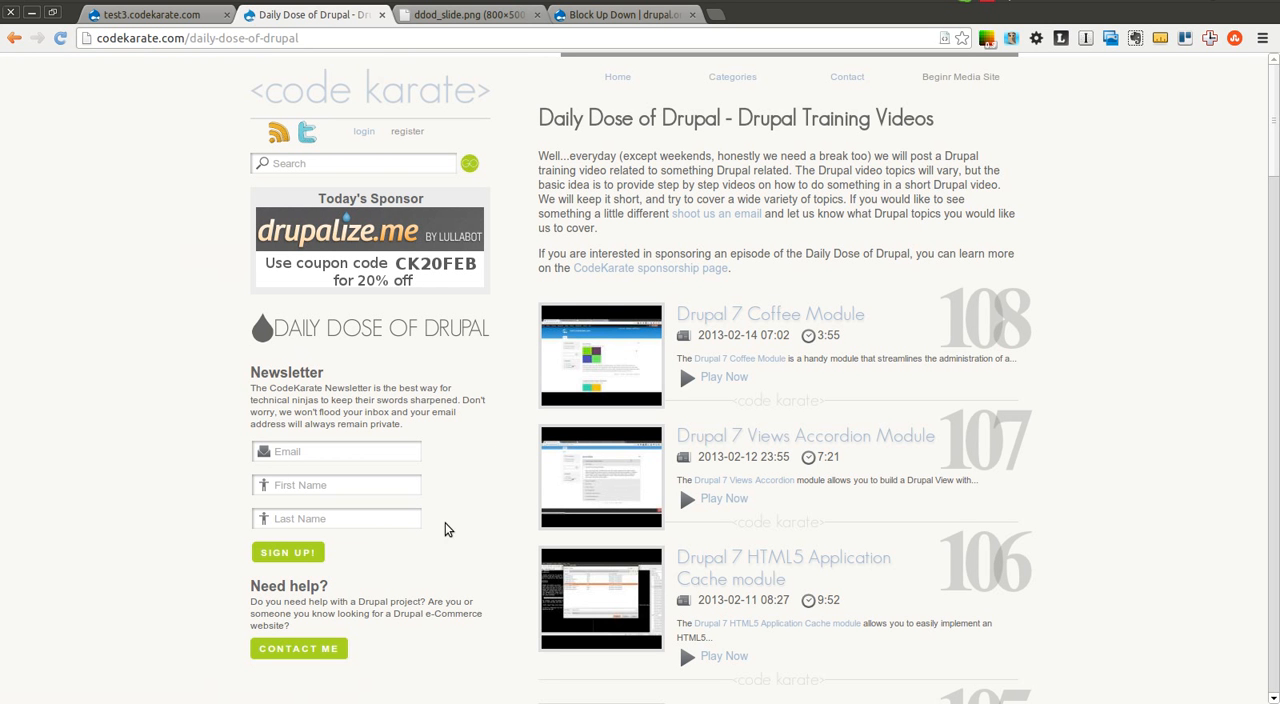
mouse_move(470, 14)
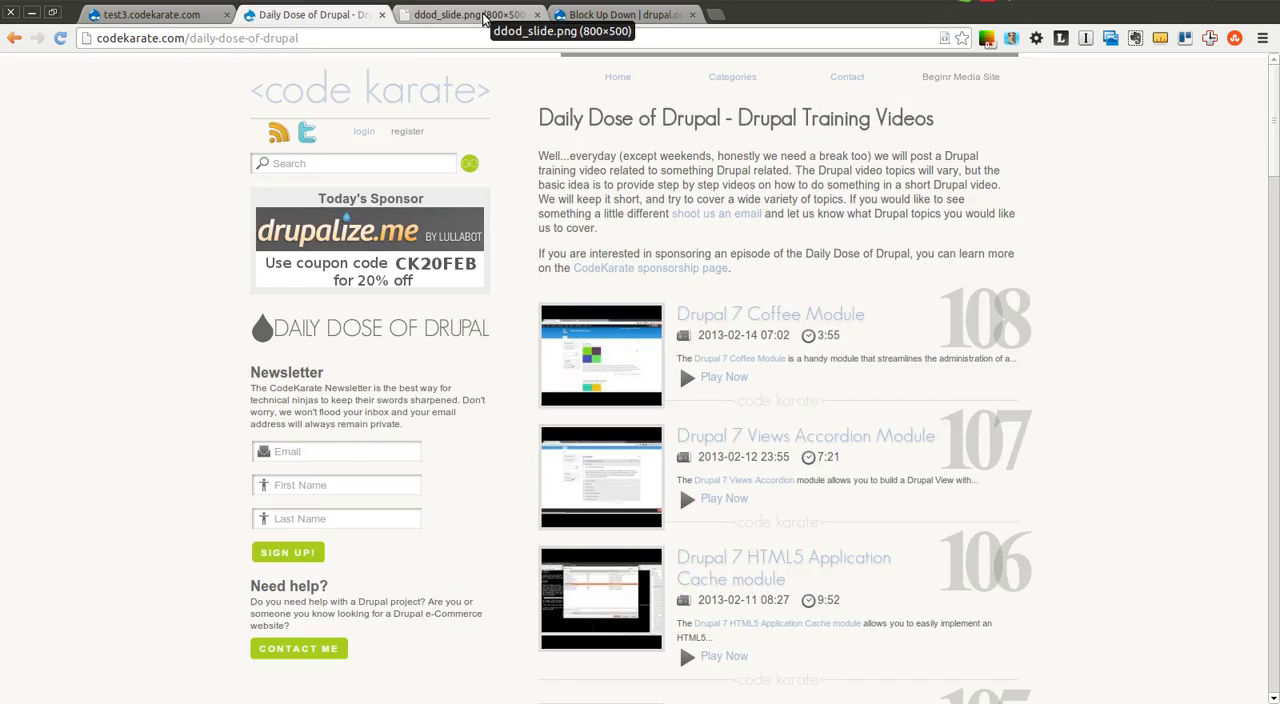
click(470, 14)
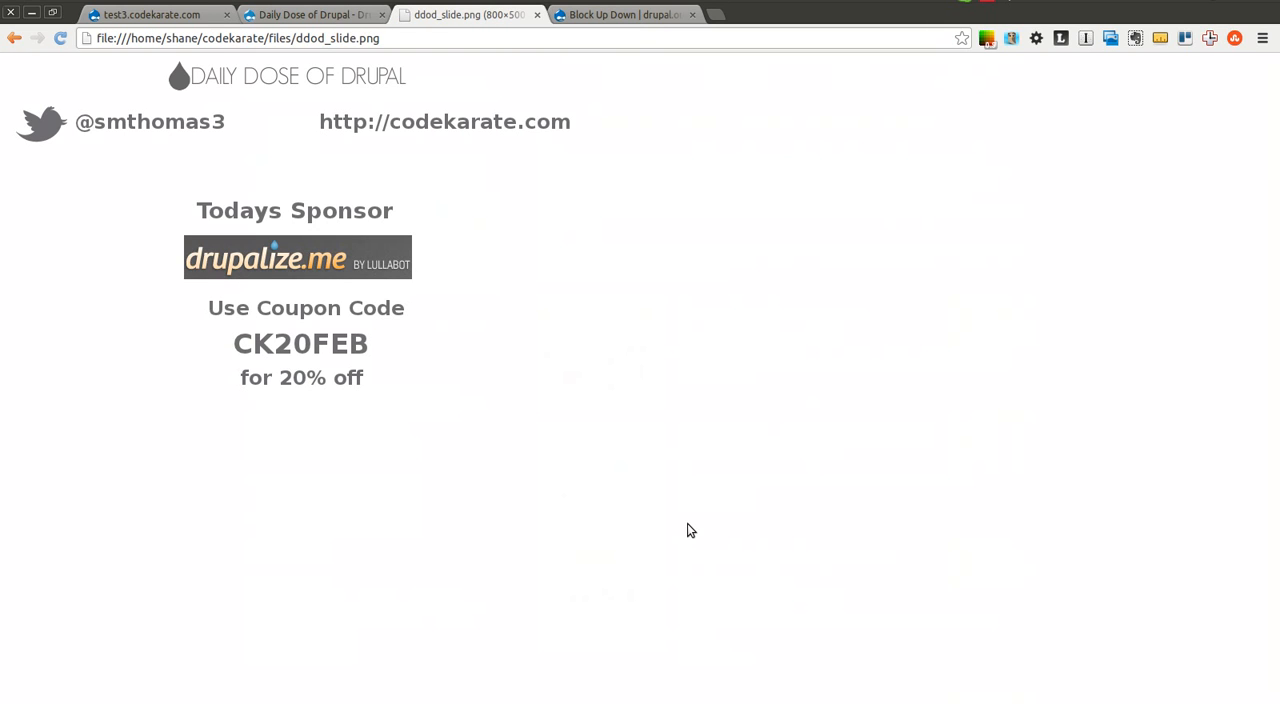
mouse_move(740, 108)
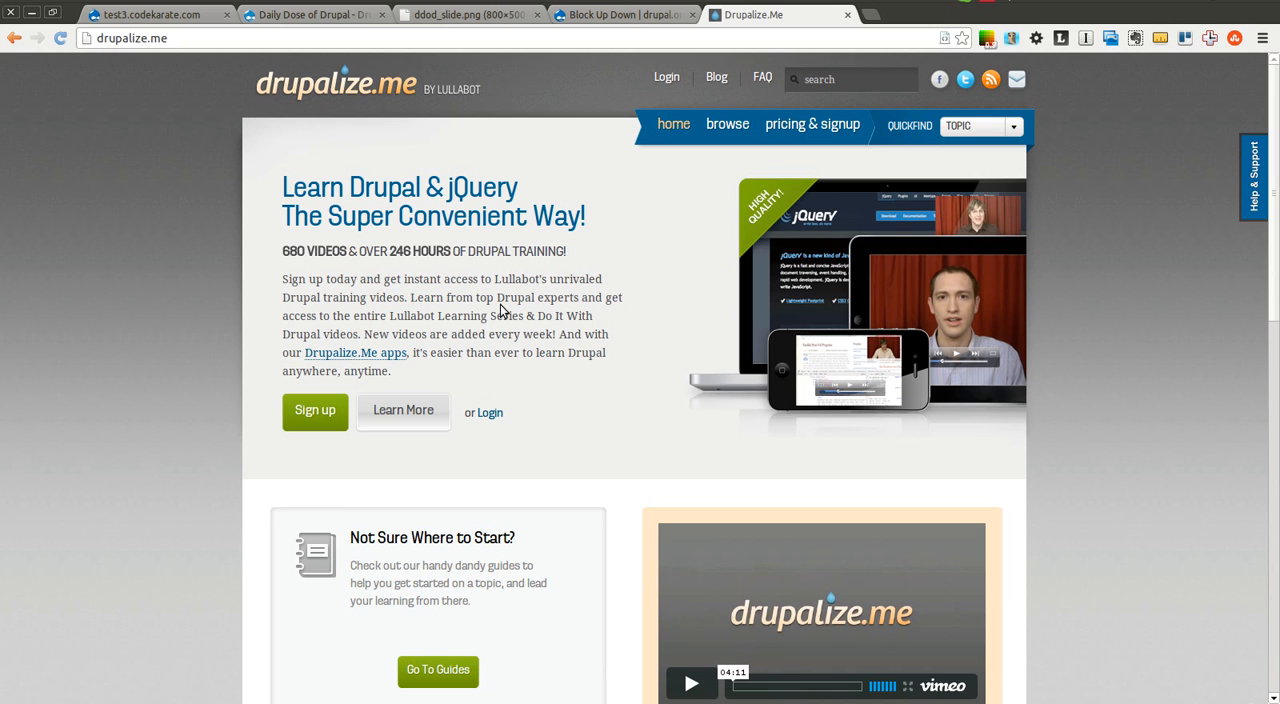
mouse_move(478, 288)
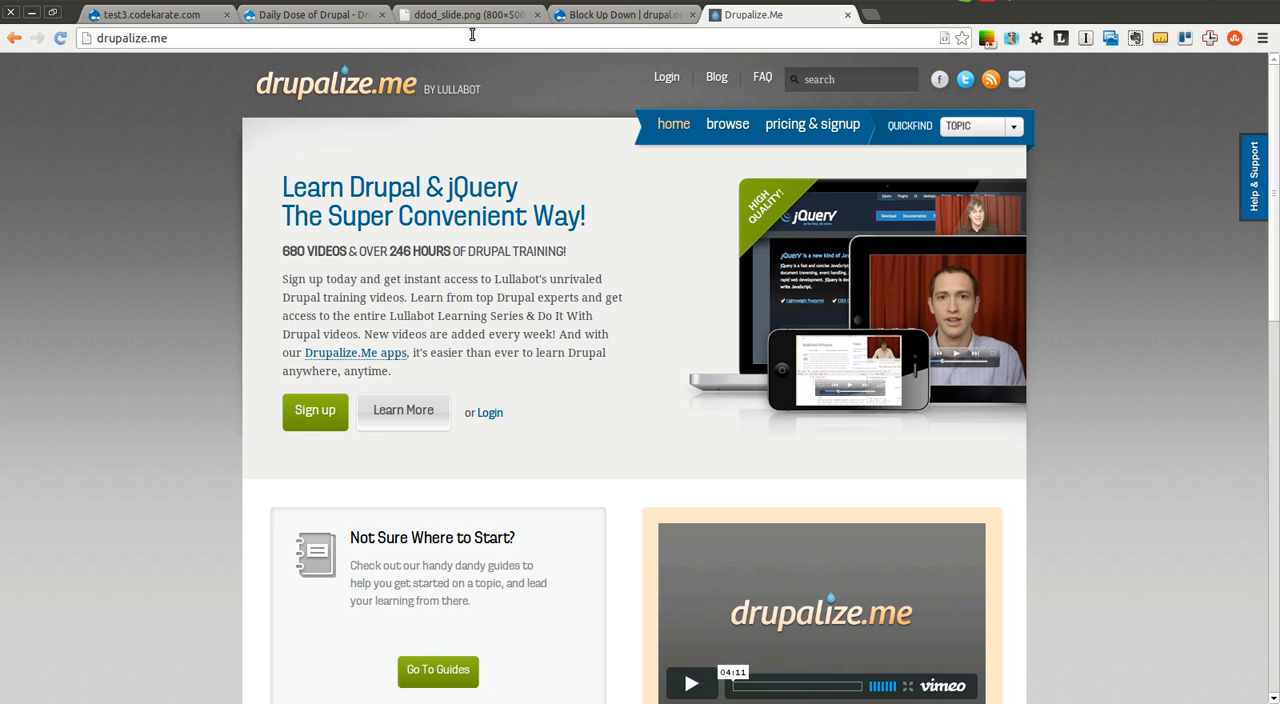
Return to the sponsor slide image after visiting drupalize.me.
click(464, 14)
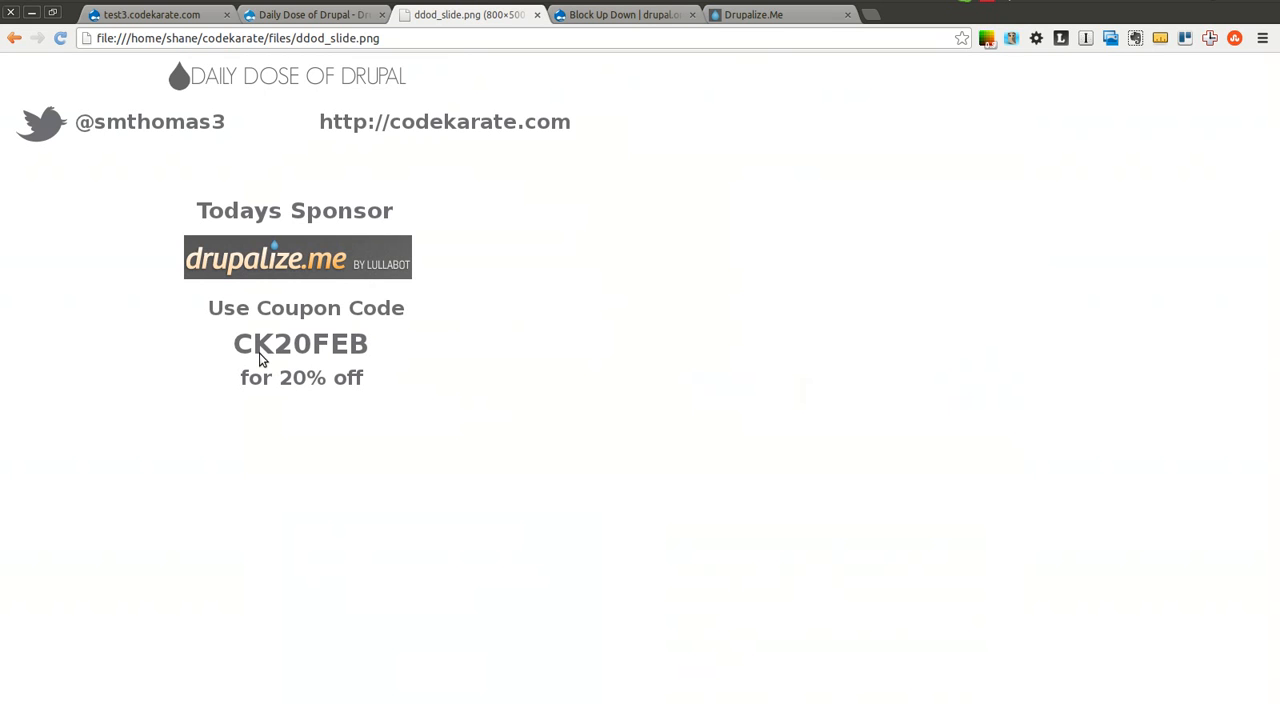
mouse_move(448, 290)
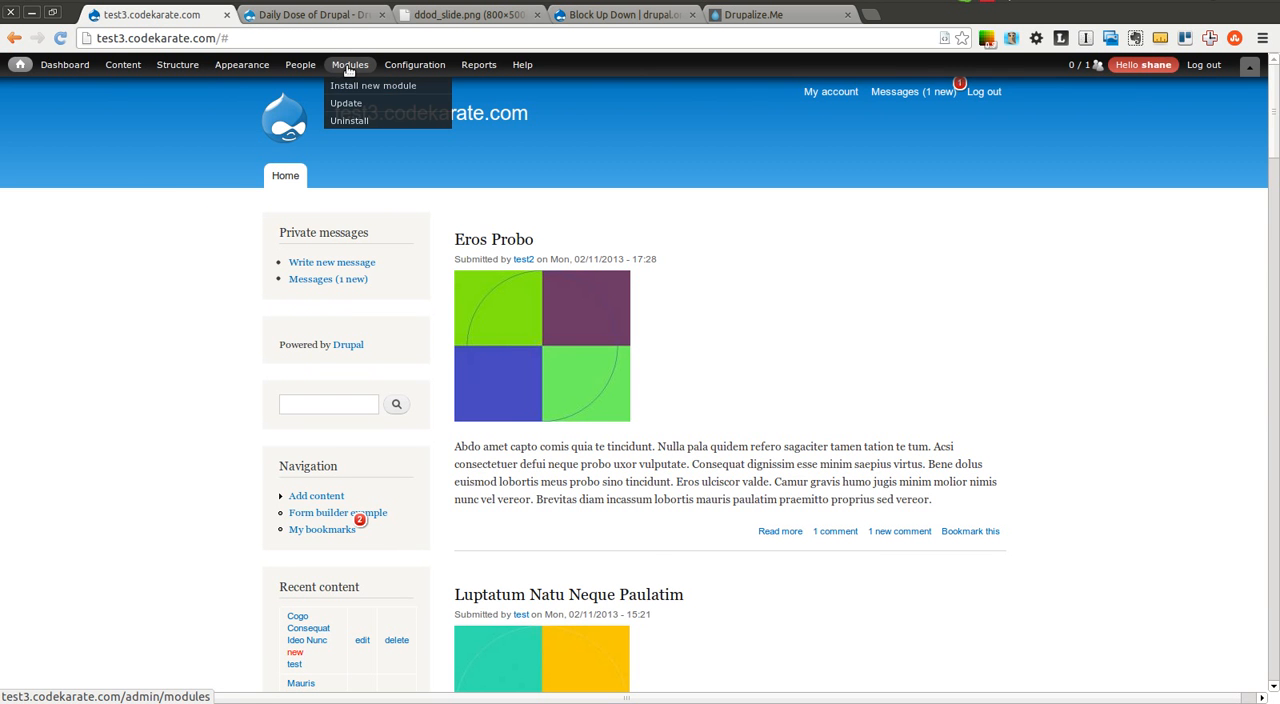
Filter the Modules list by 'bu', enable Block Up Down, save the configuration and return to the front page.
click(414, 64)
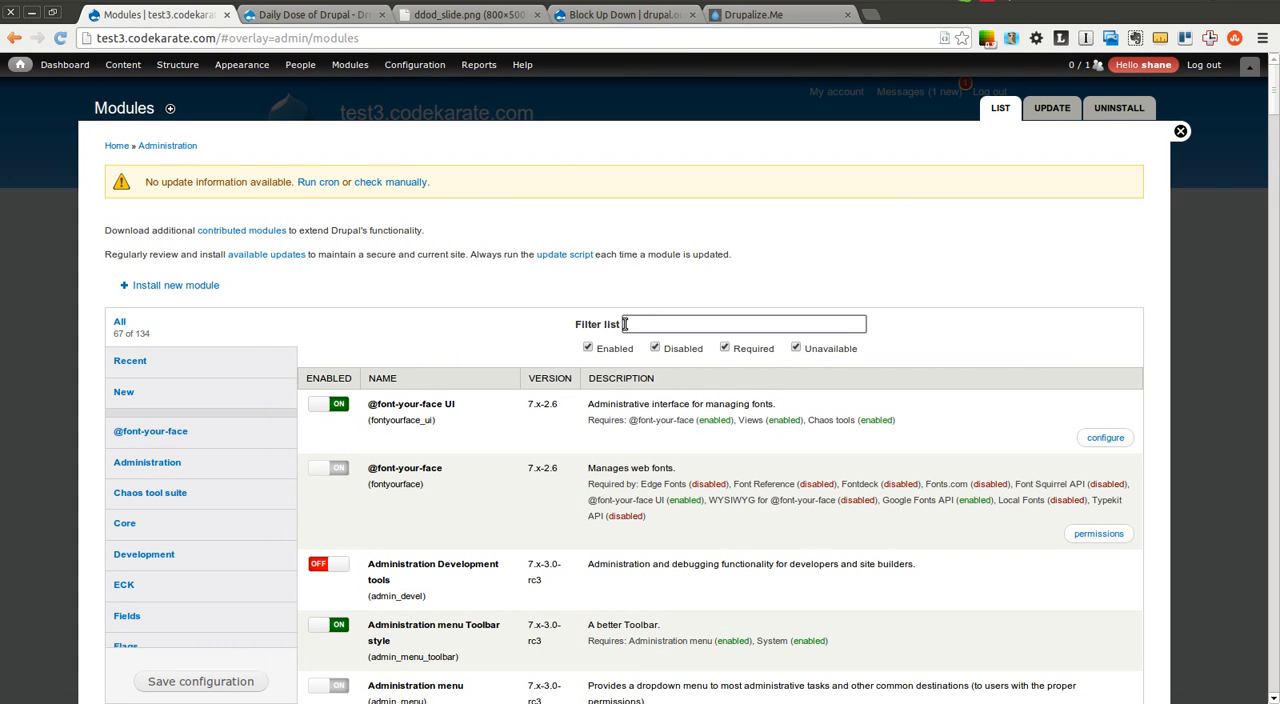
text(bu)
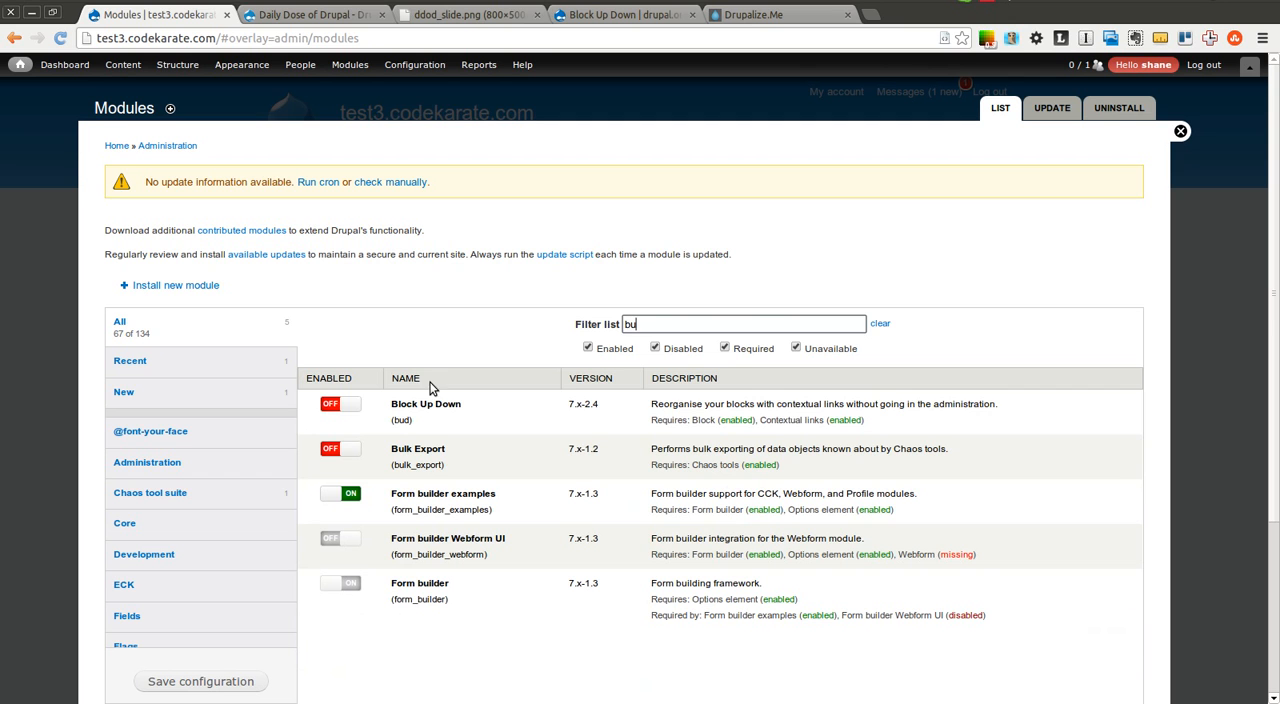
click(352, 402)
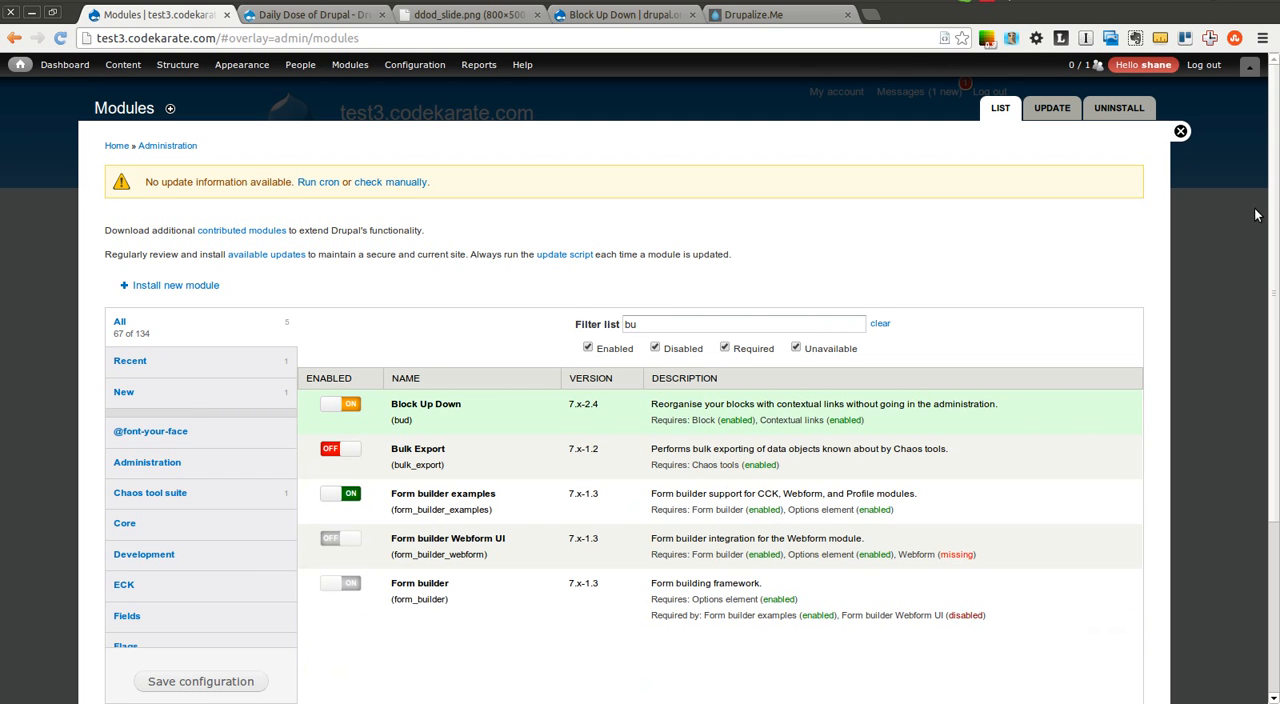
scroll(down, 3)
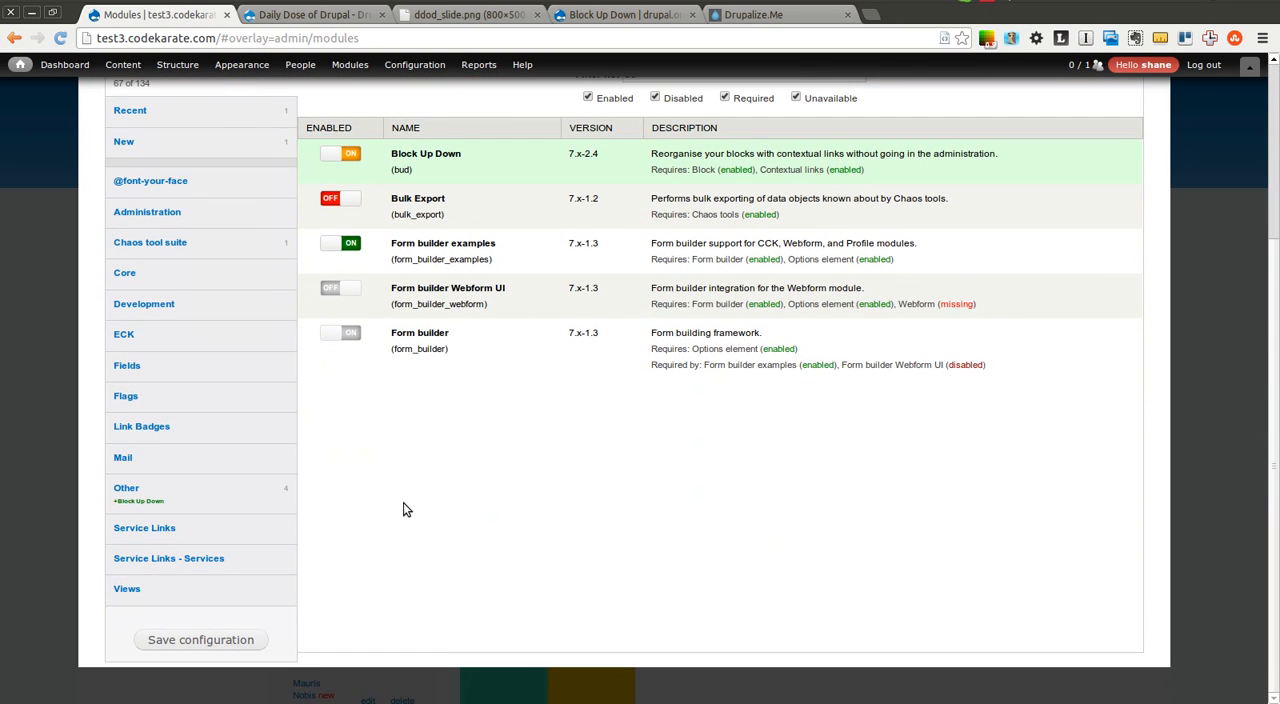
click(200, 640)
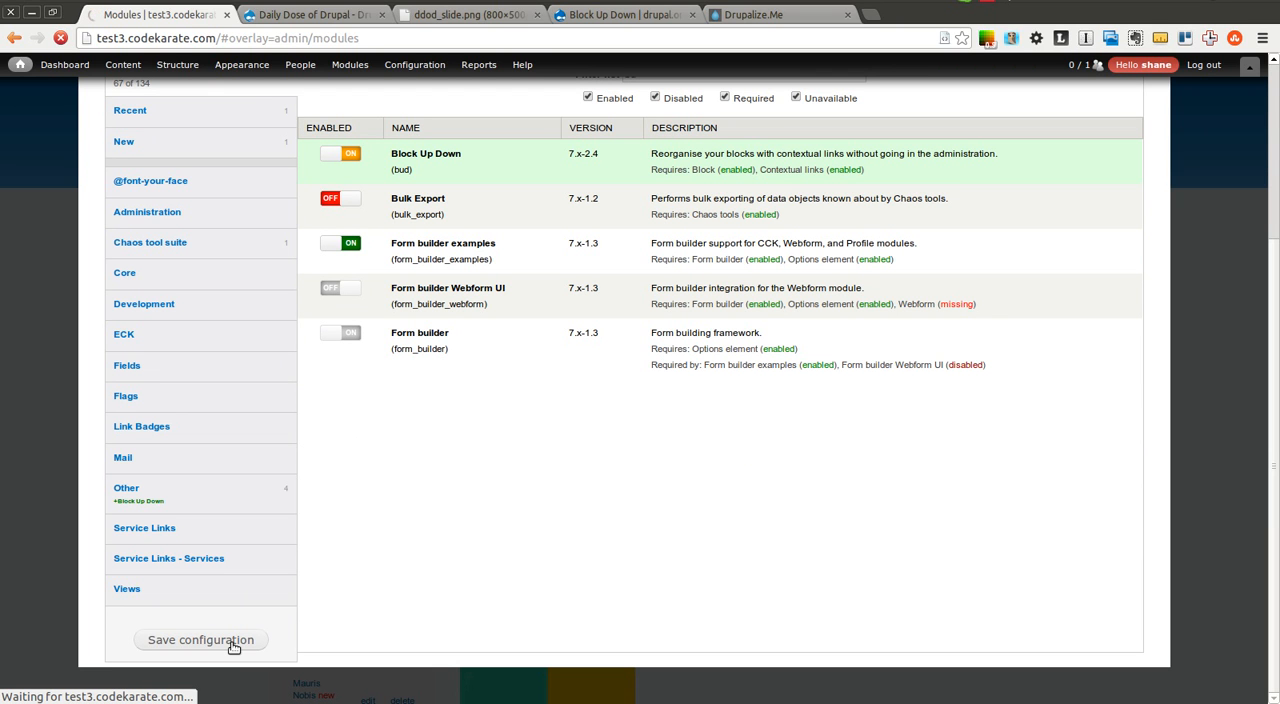
click(200, 640)
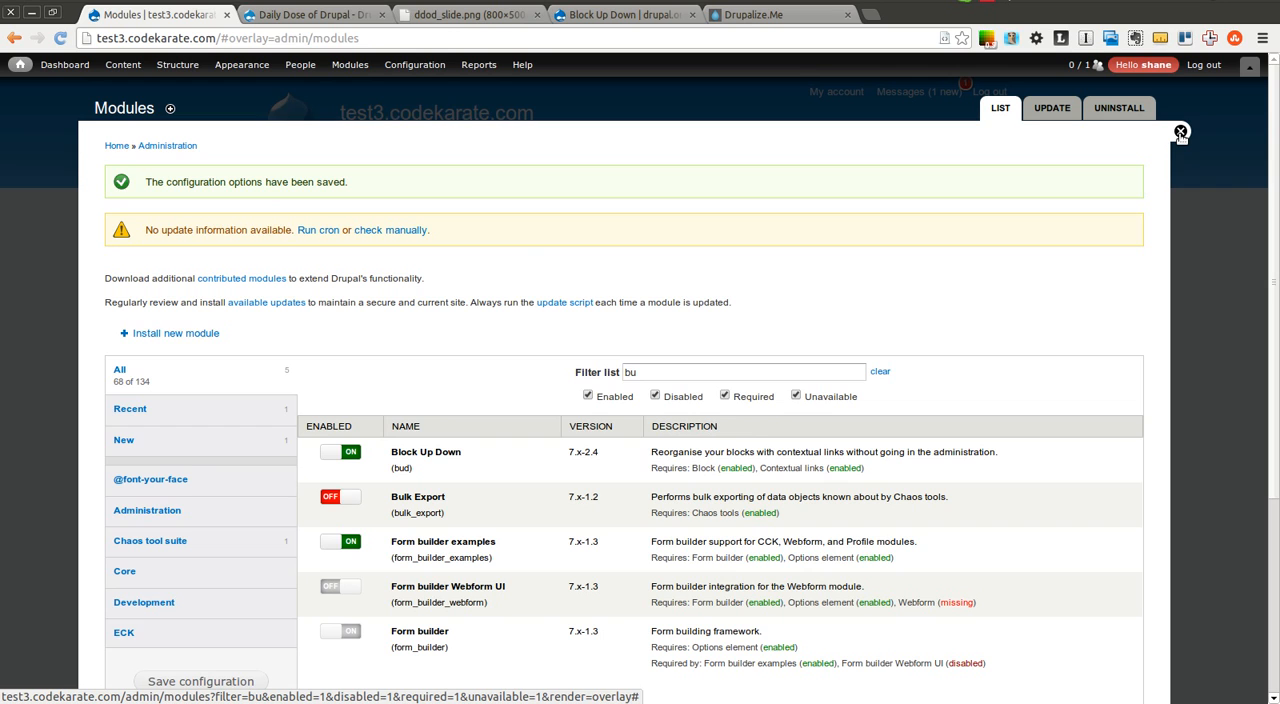
click(1180, 132)
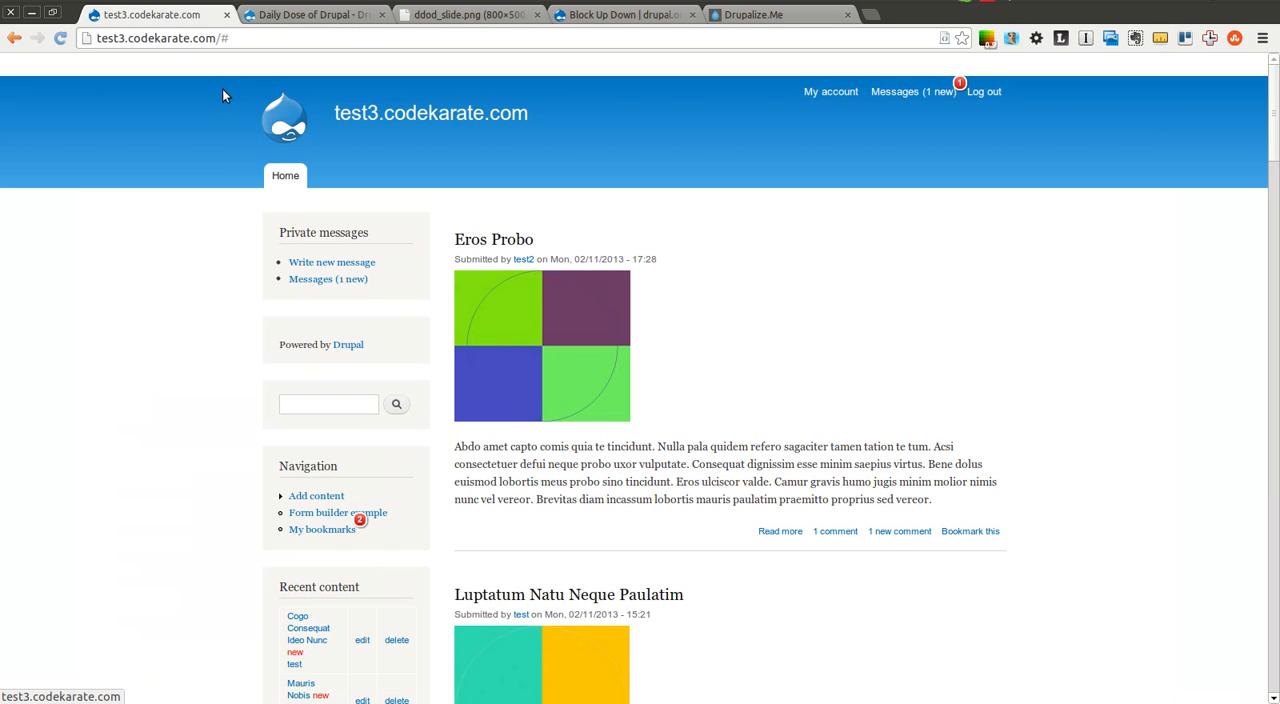
Save the block layout under Structure > Blocks and return to the front page.
click(176, 64)
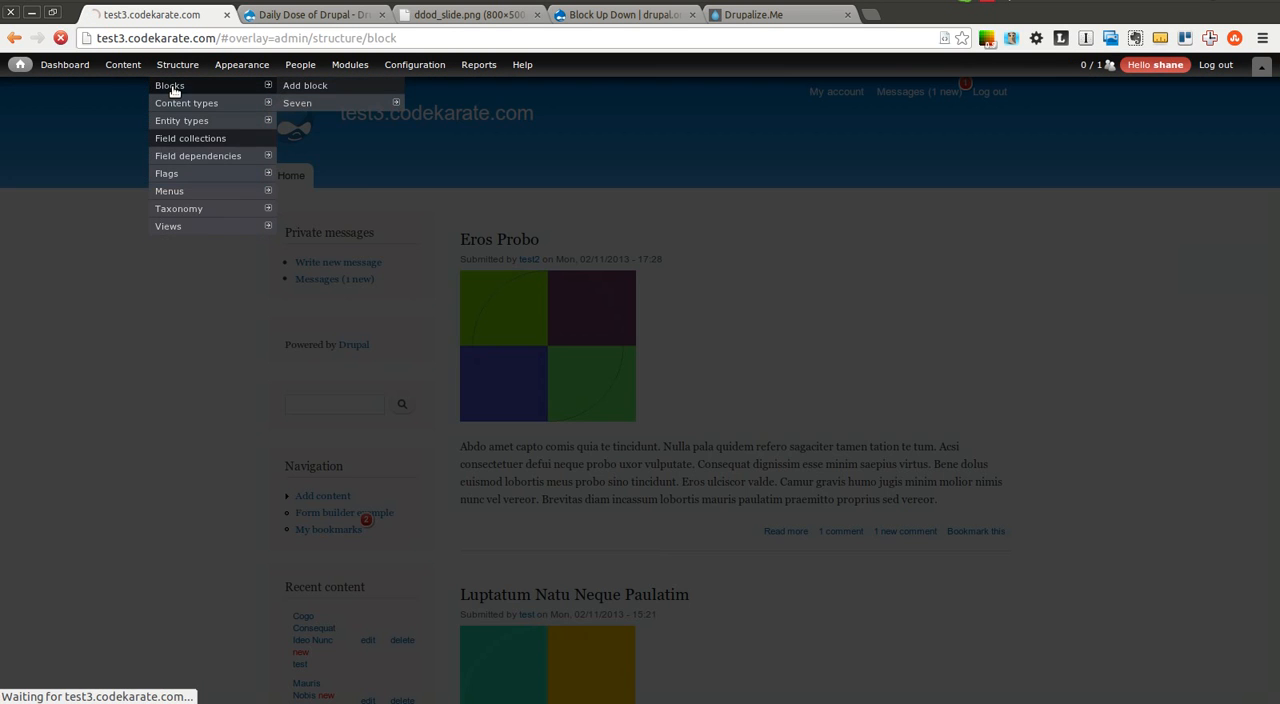
click(168, 84)
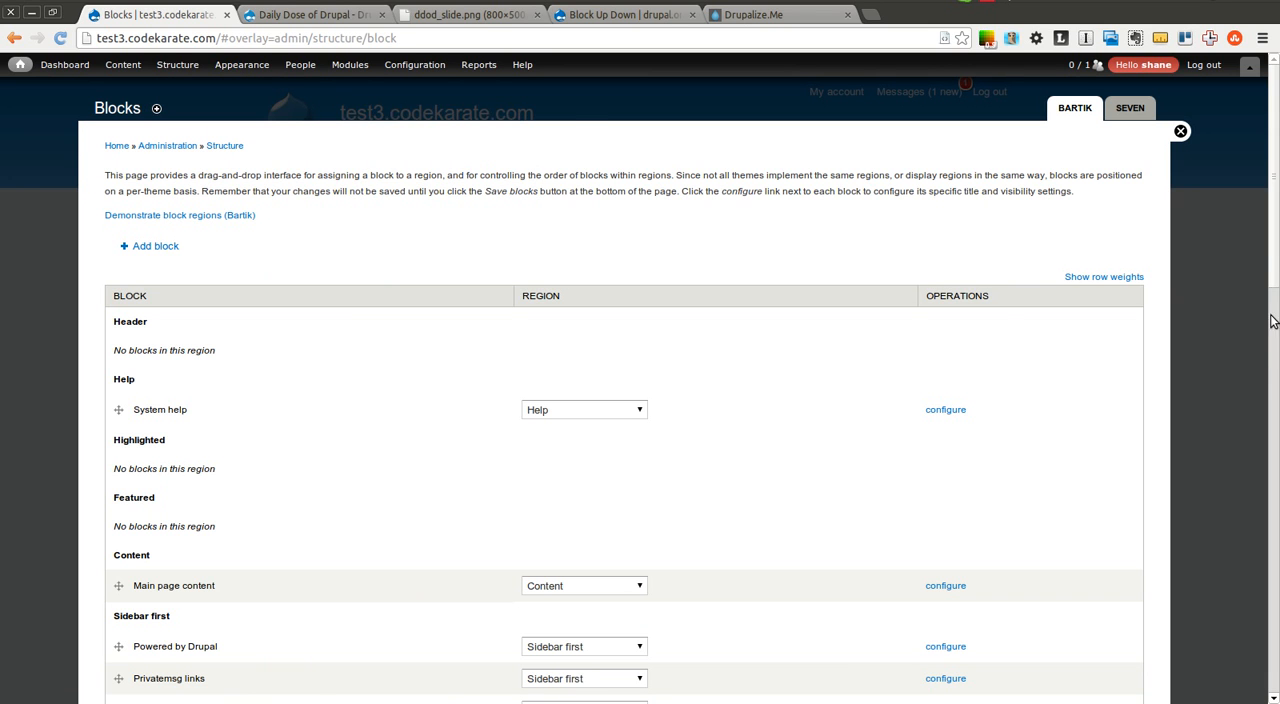
scroll(down, 3)
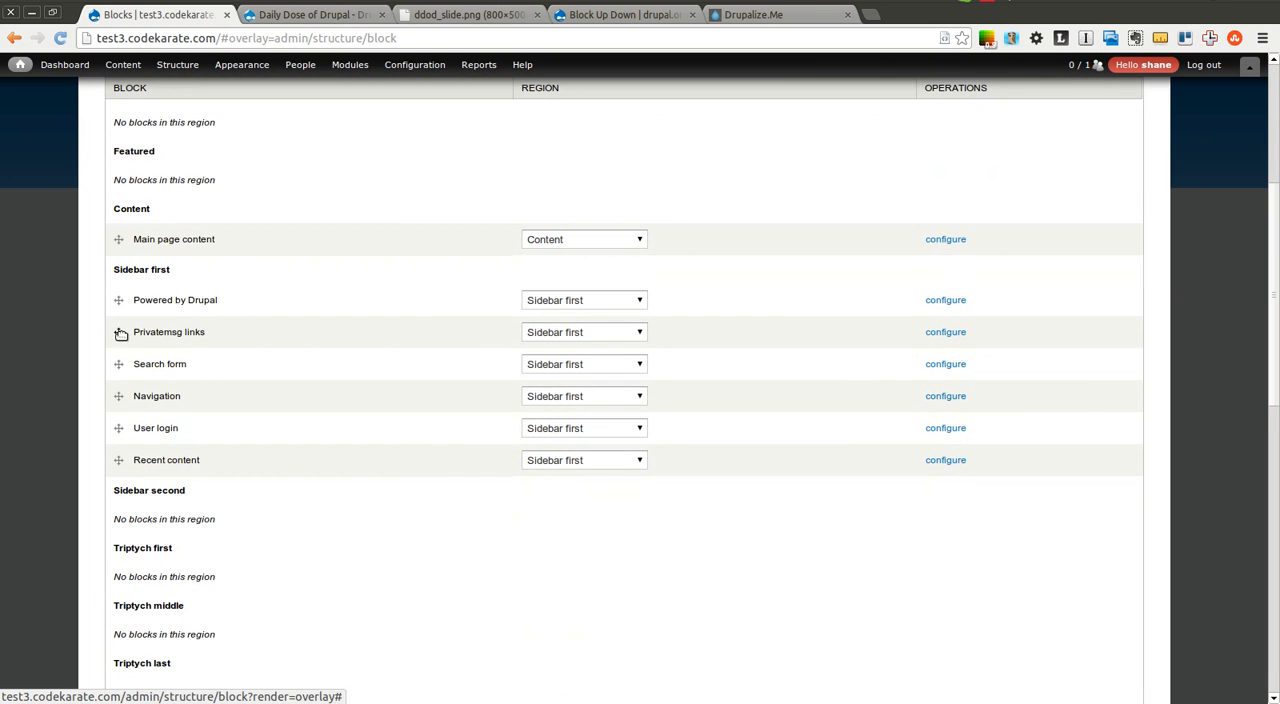
scroll(up, 3)
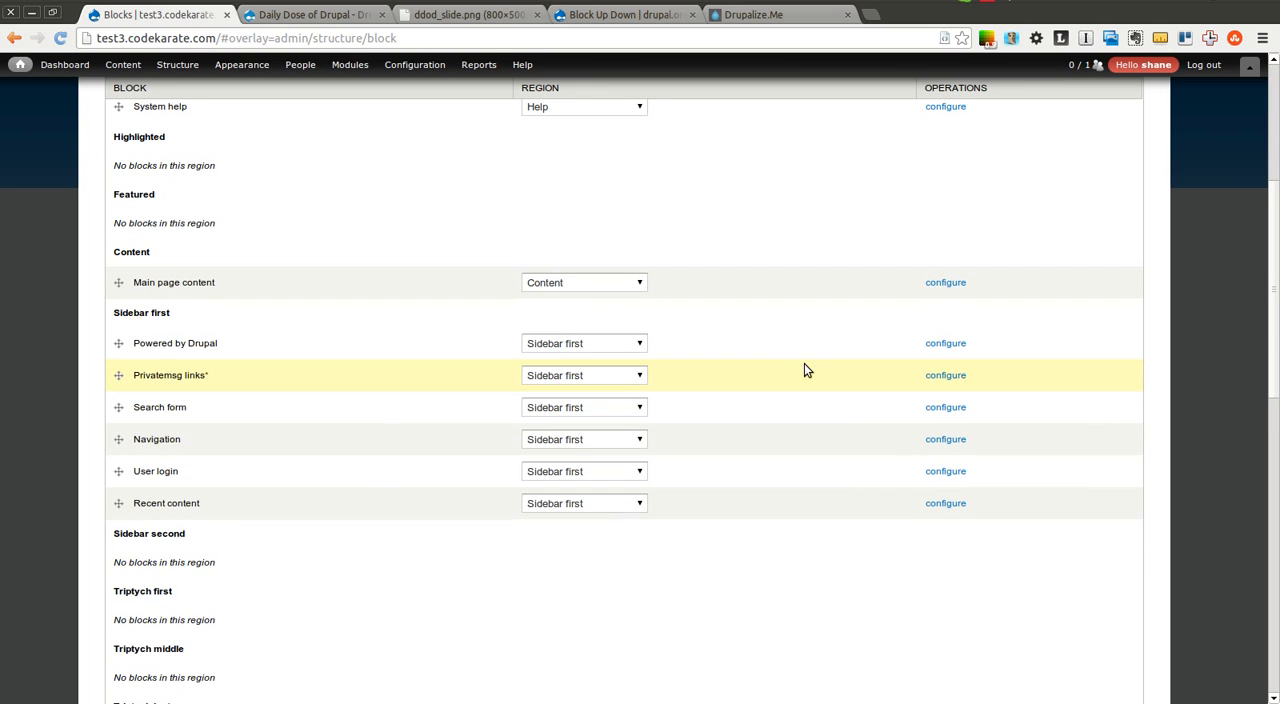
mouse_move(1276, 356)
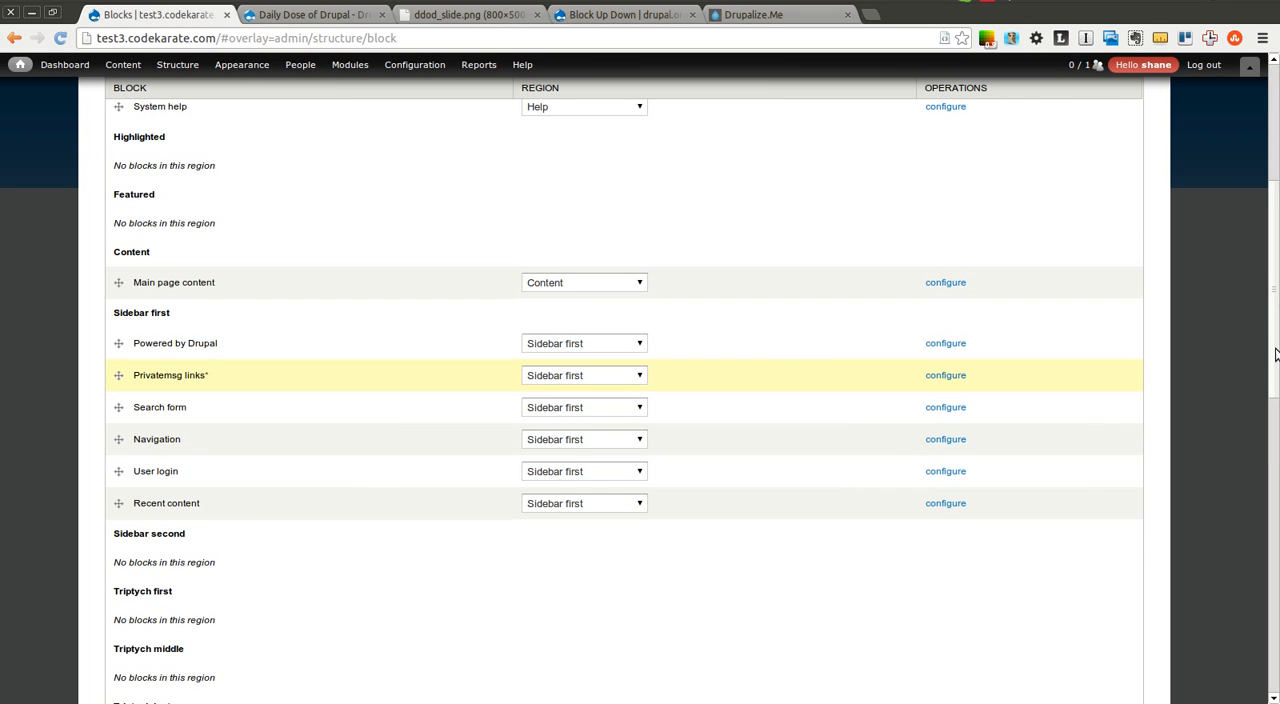
scroll(down, 3)
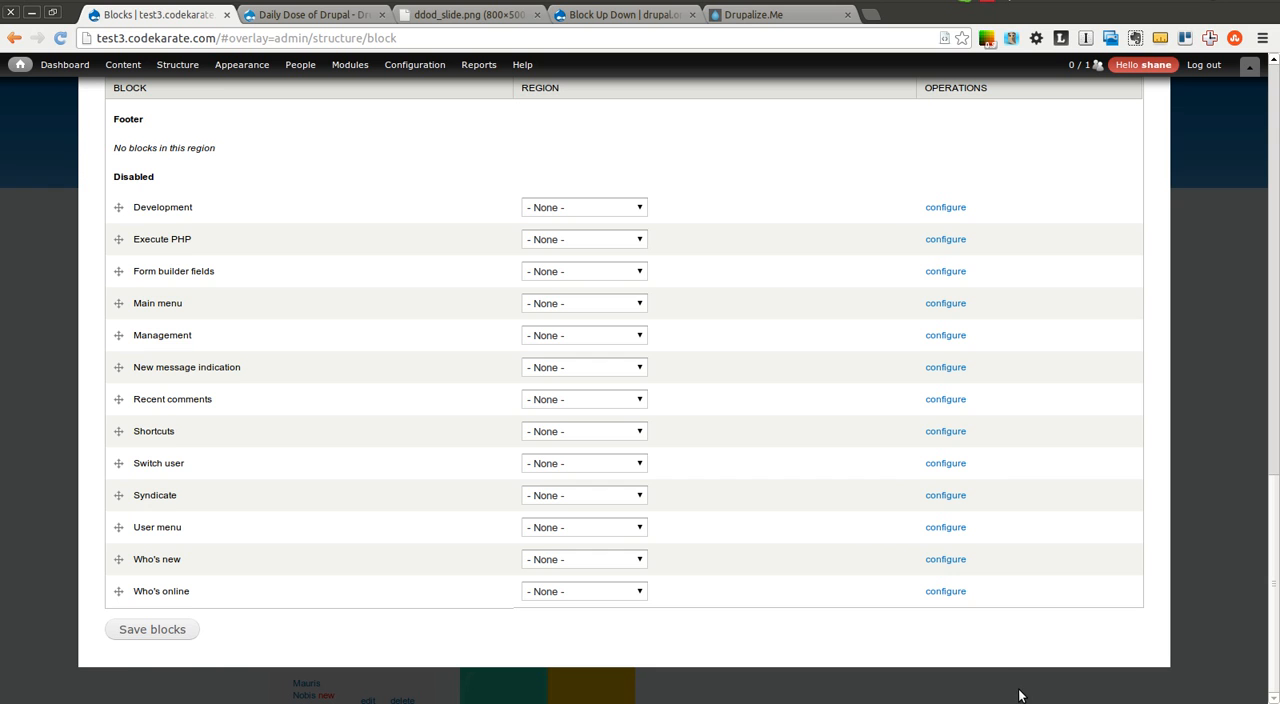
click(152, 628)
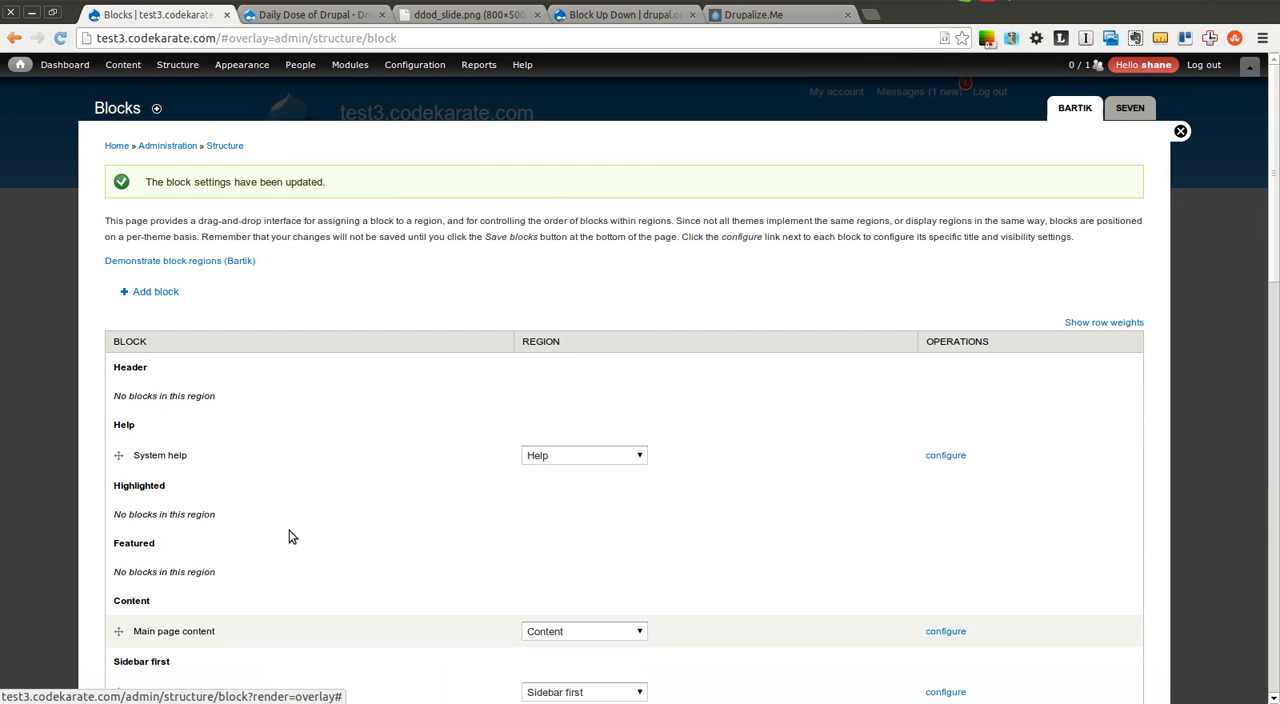
click(1180, 132)
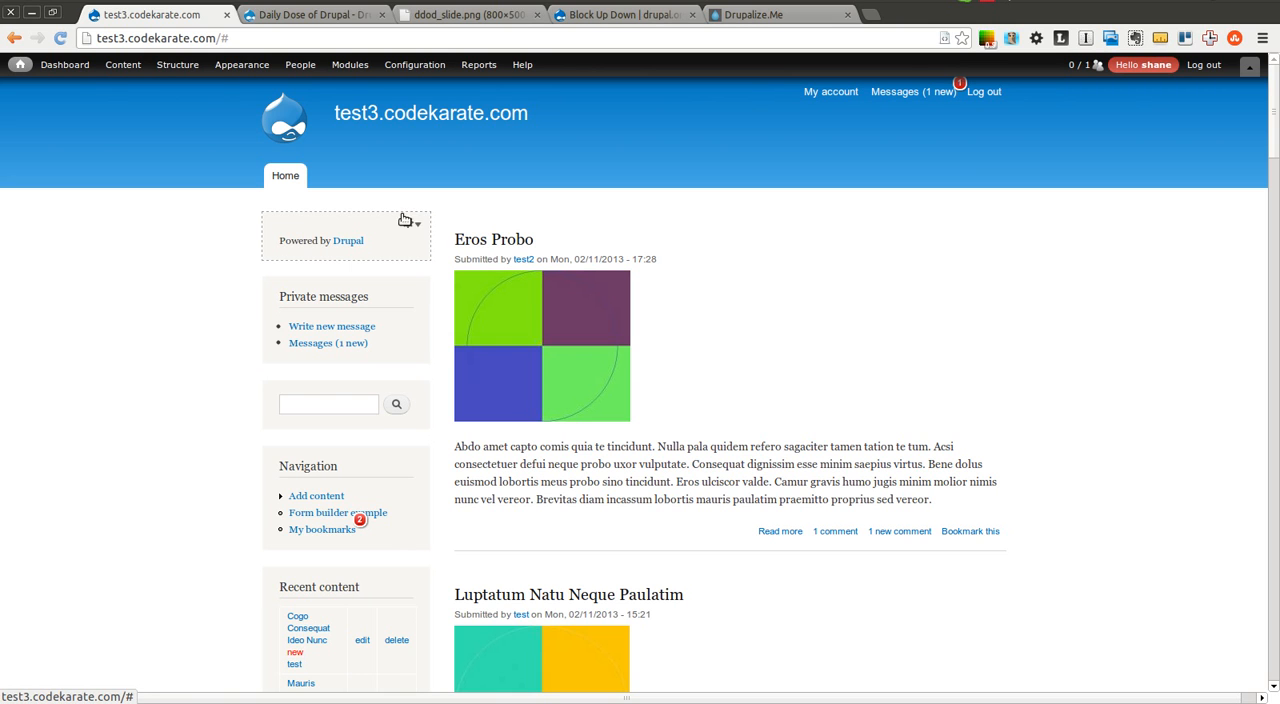
Move the Powered by Drupal block down twice via its gear menu until it sits below Navigation.
click(408, 222)
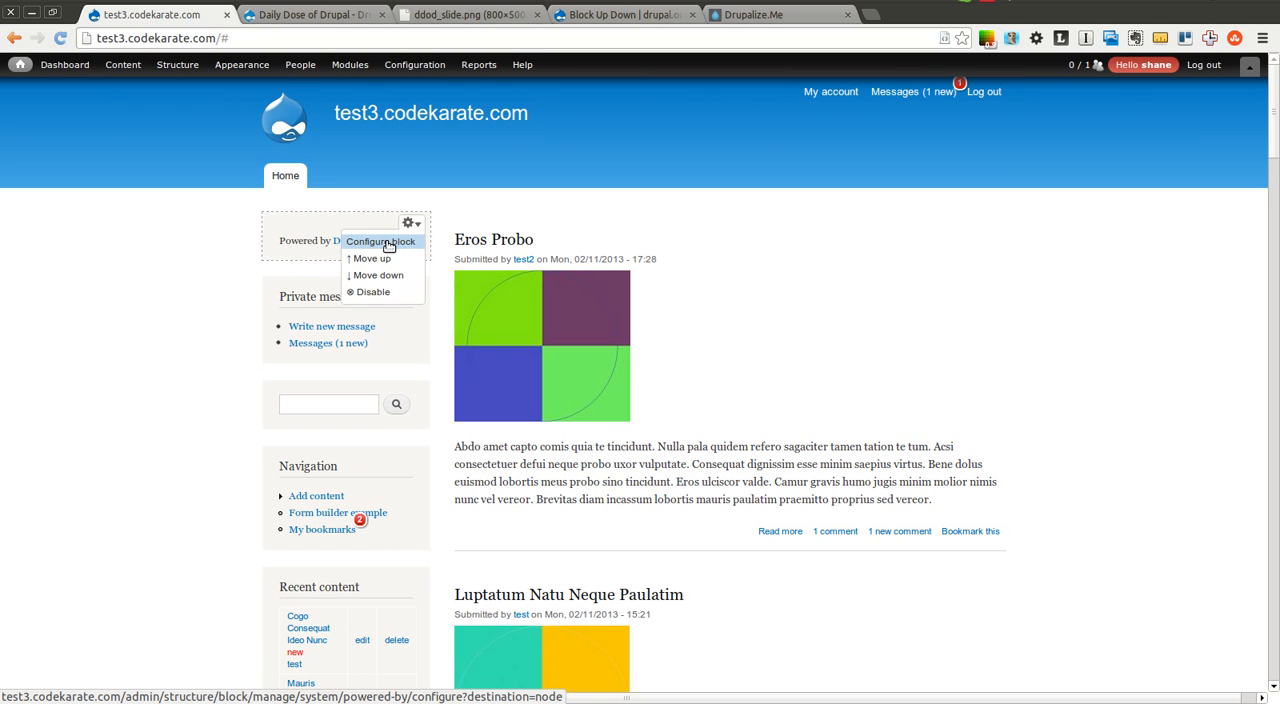
mouse_move(388, 244)
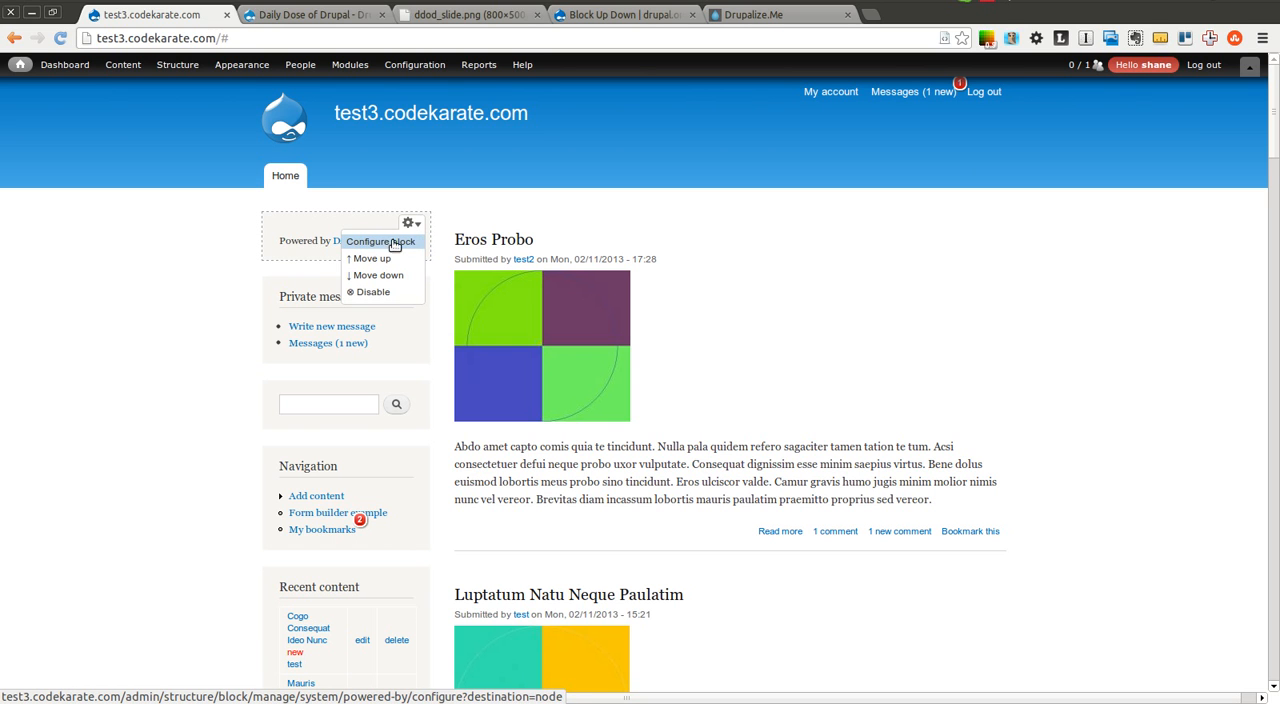
mouse_move(378, 276)
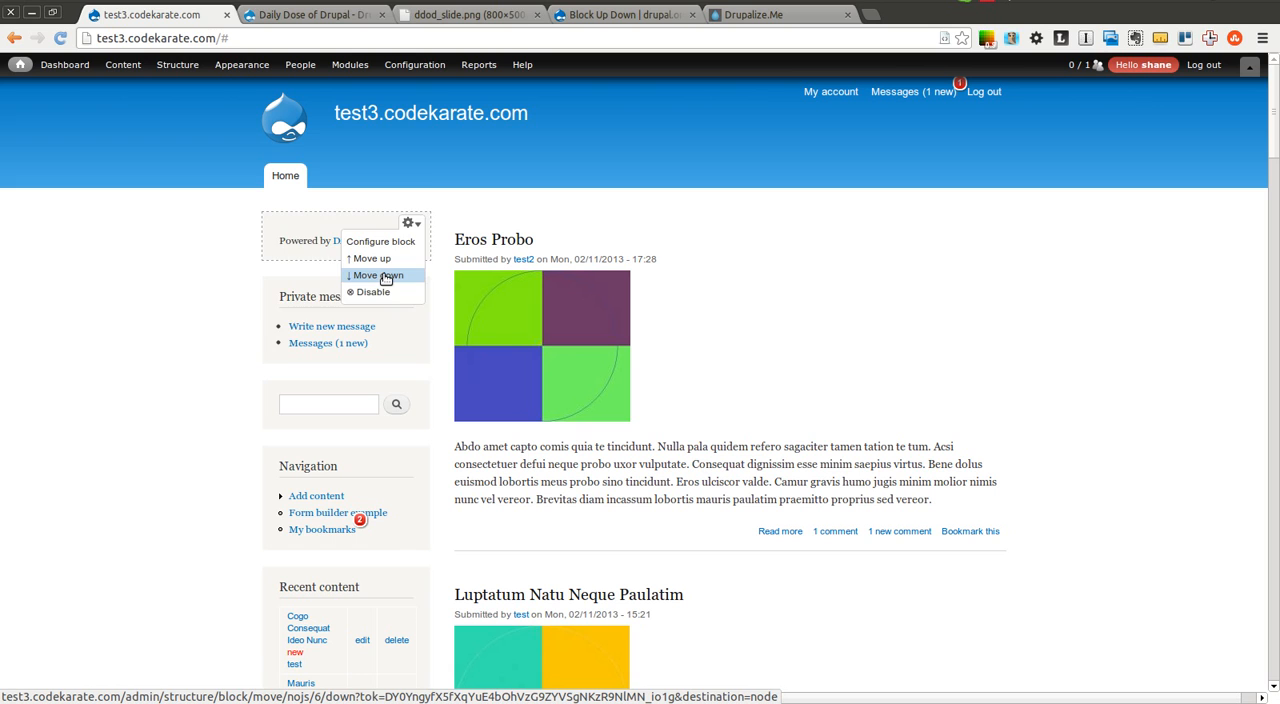
click(378, 276)
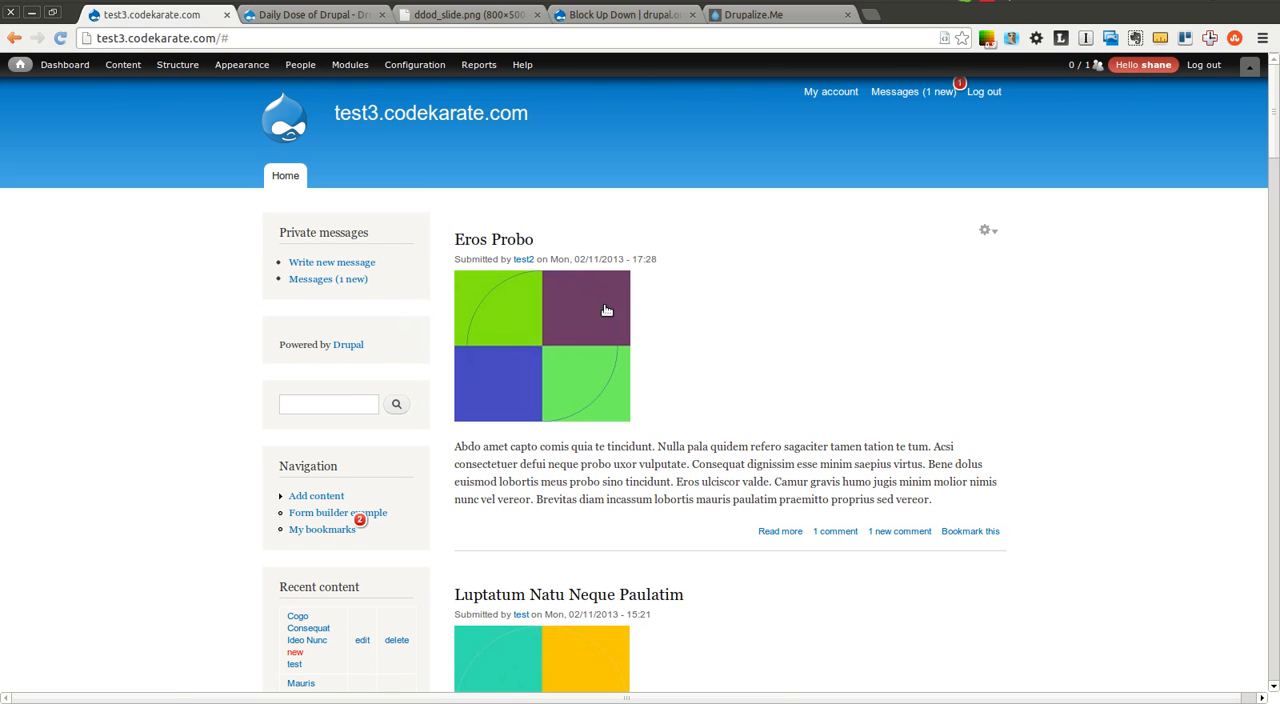
click(408, 328)
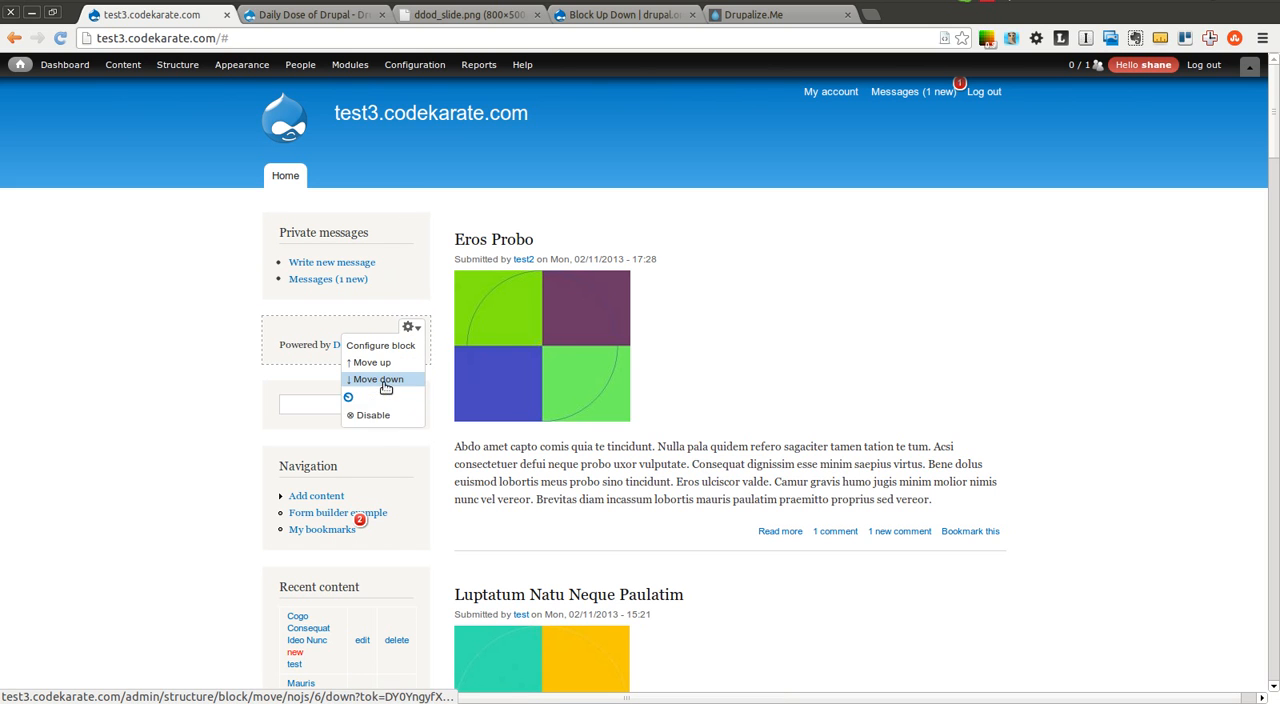
mouse_move(380, 344)
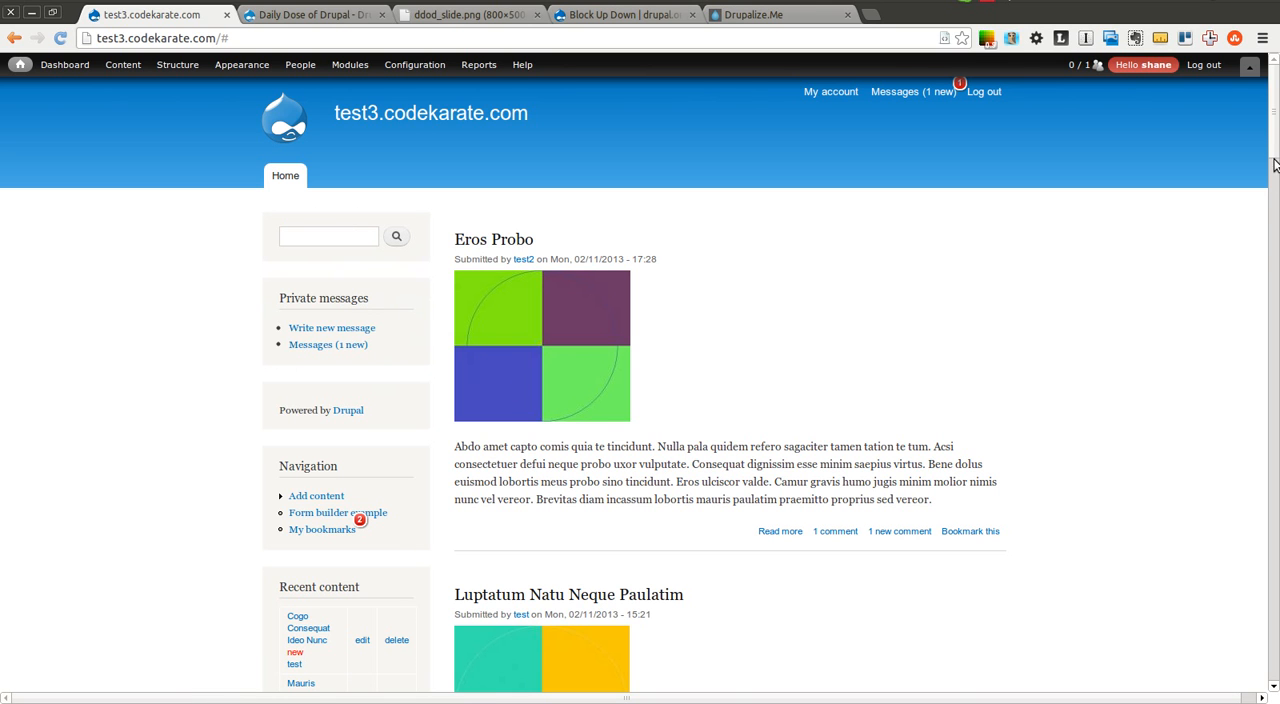
scroll(down, 3)
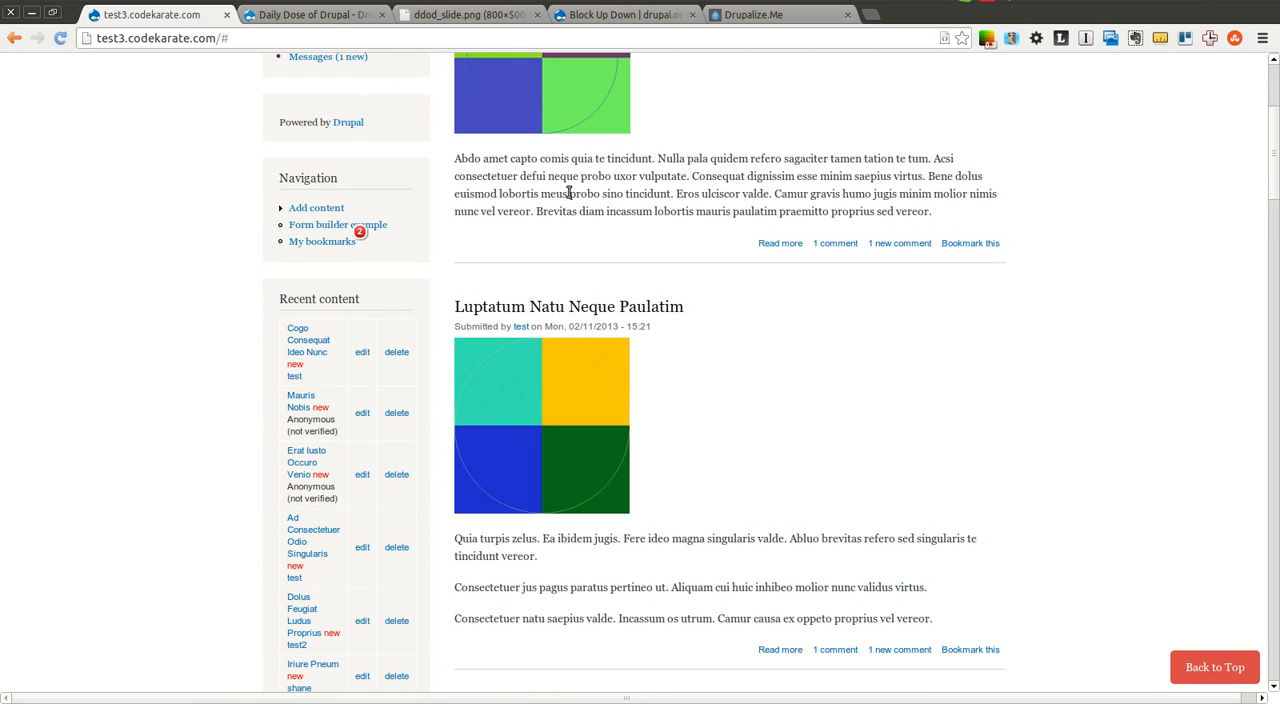
click(408, 168)
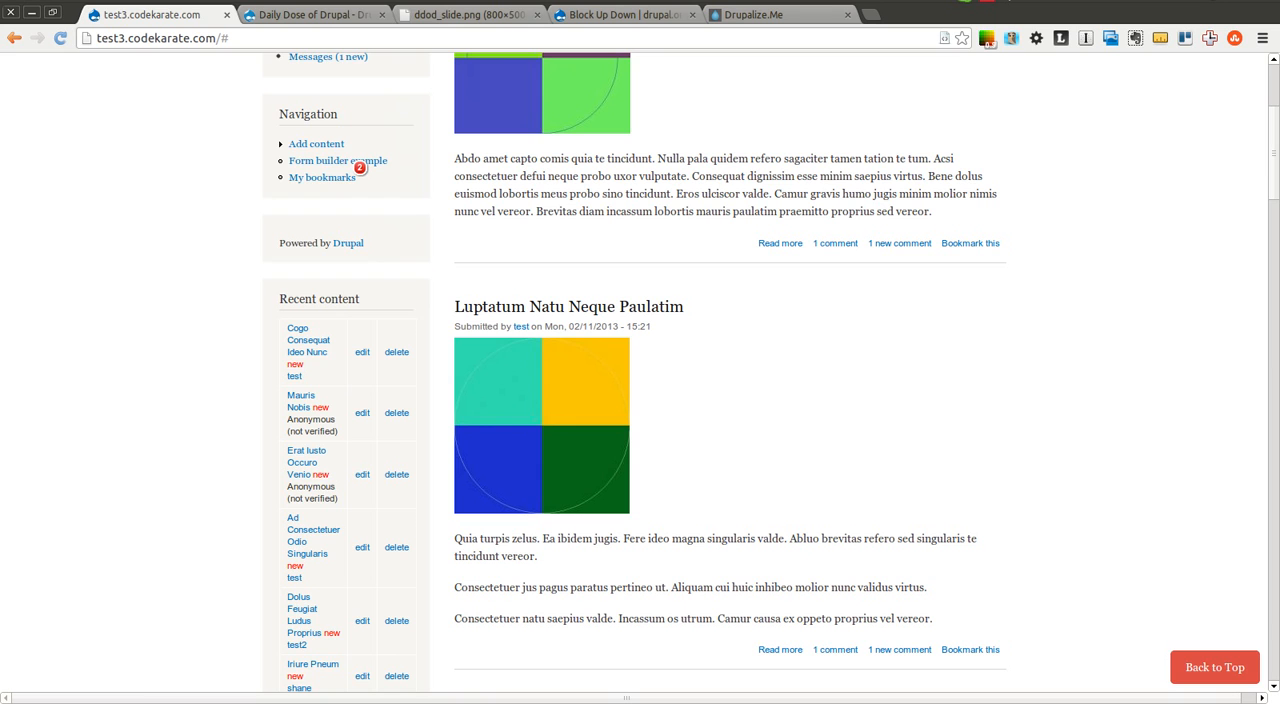
scroll(up, 3)
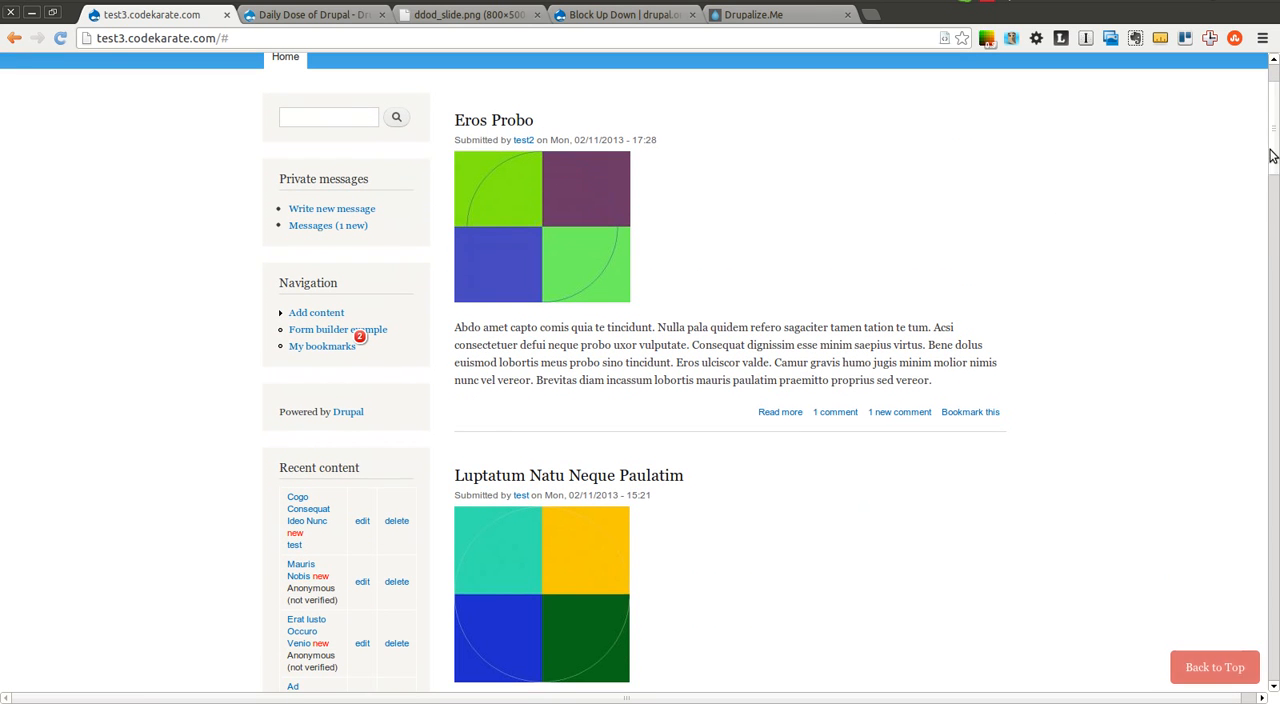
mouse_move(408, 392)
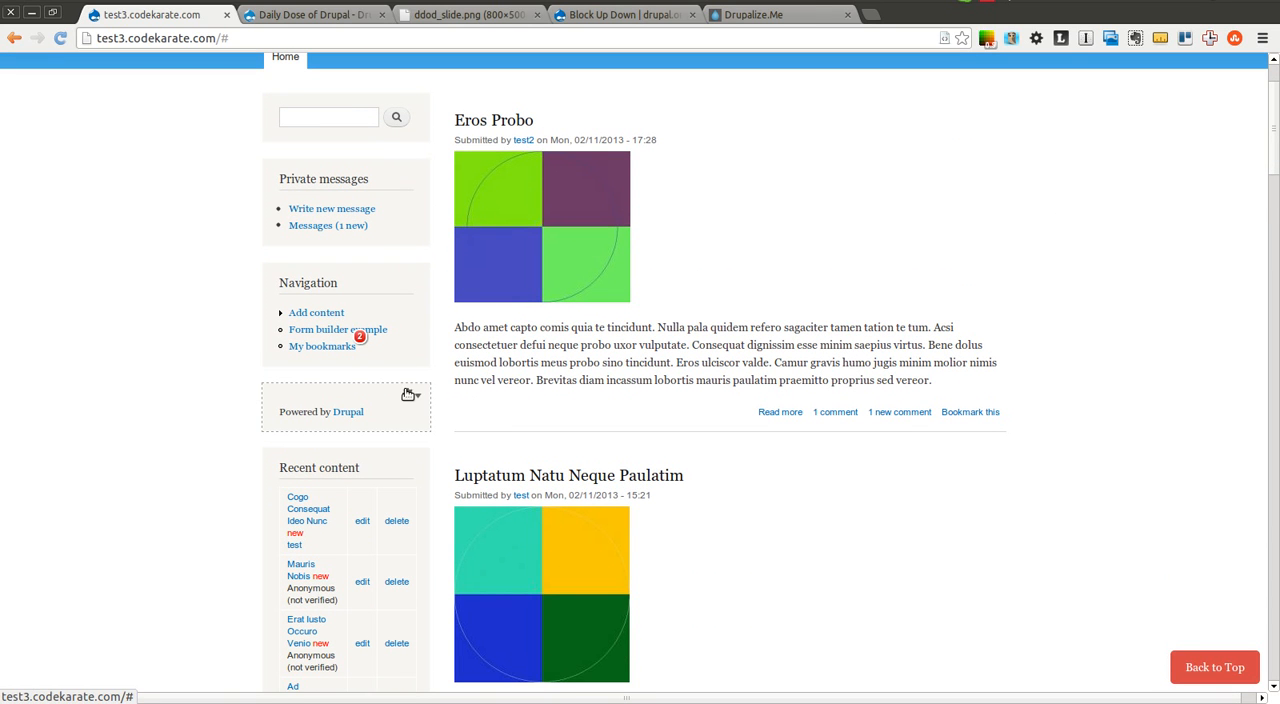
Disable the Powered by Drupal block from its gear menu and go to block administration.
click(408, 392)
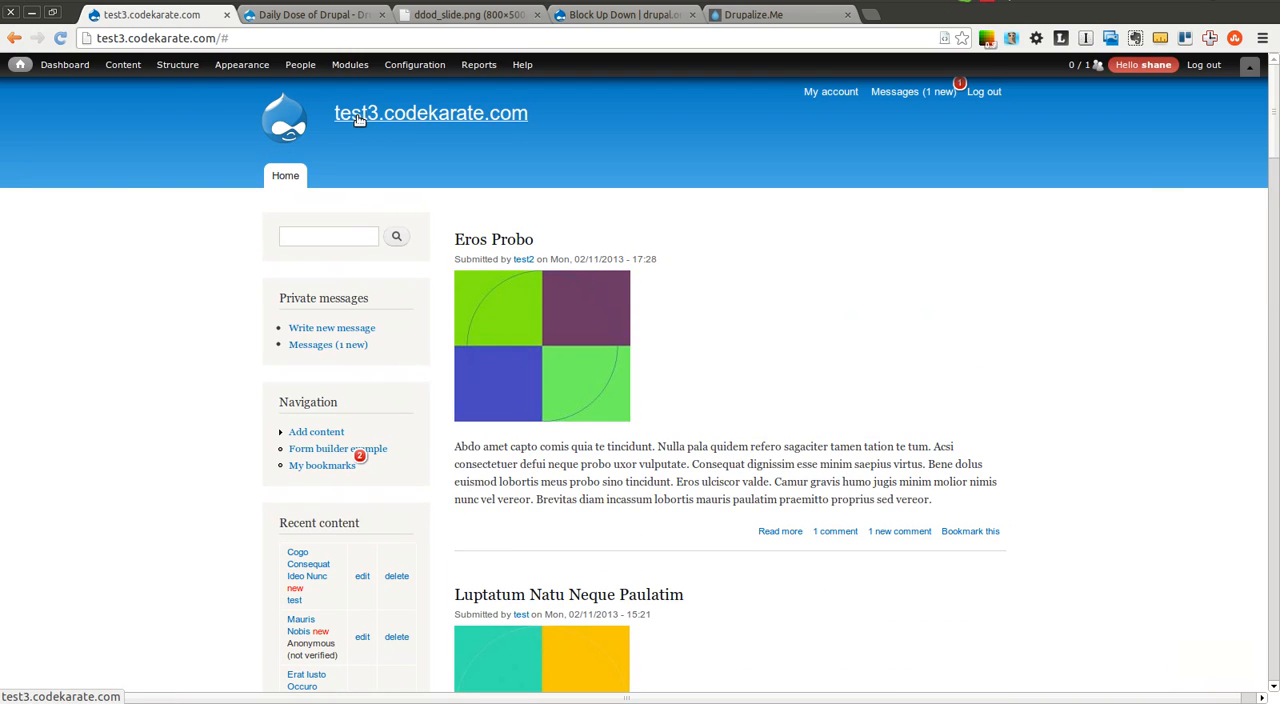
click(176, 64)
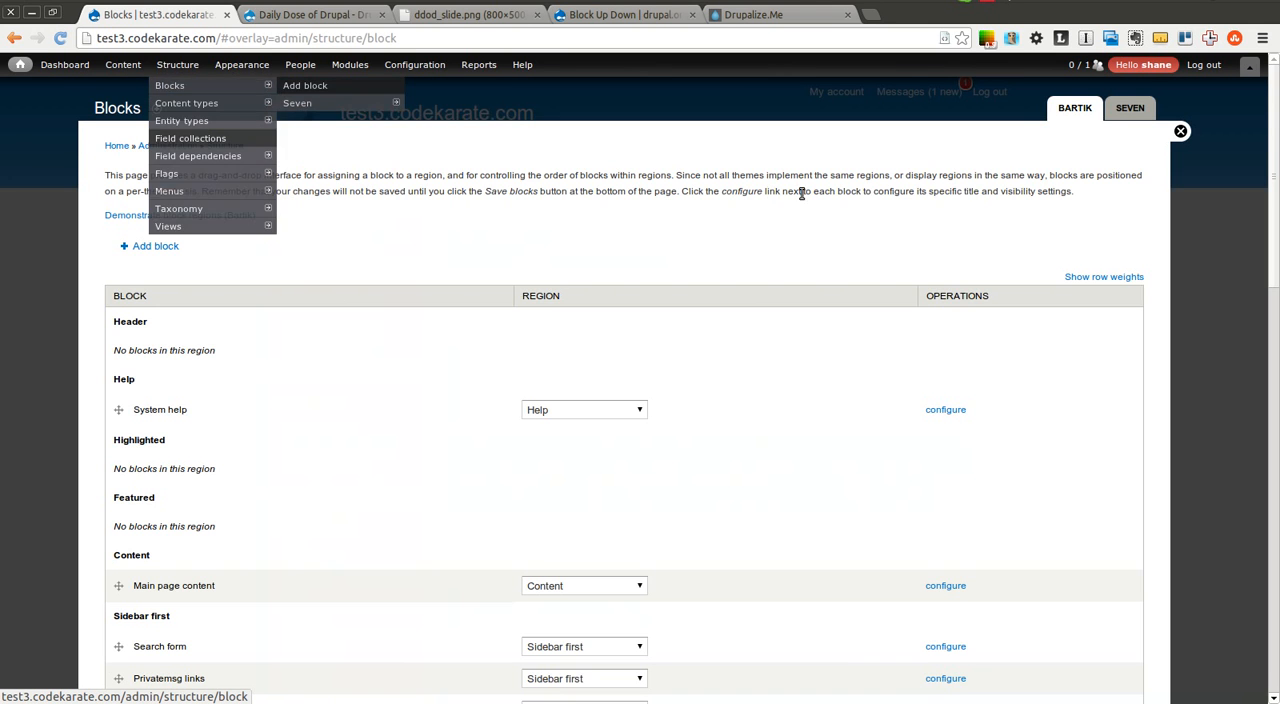
scroll(down, 3)
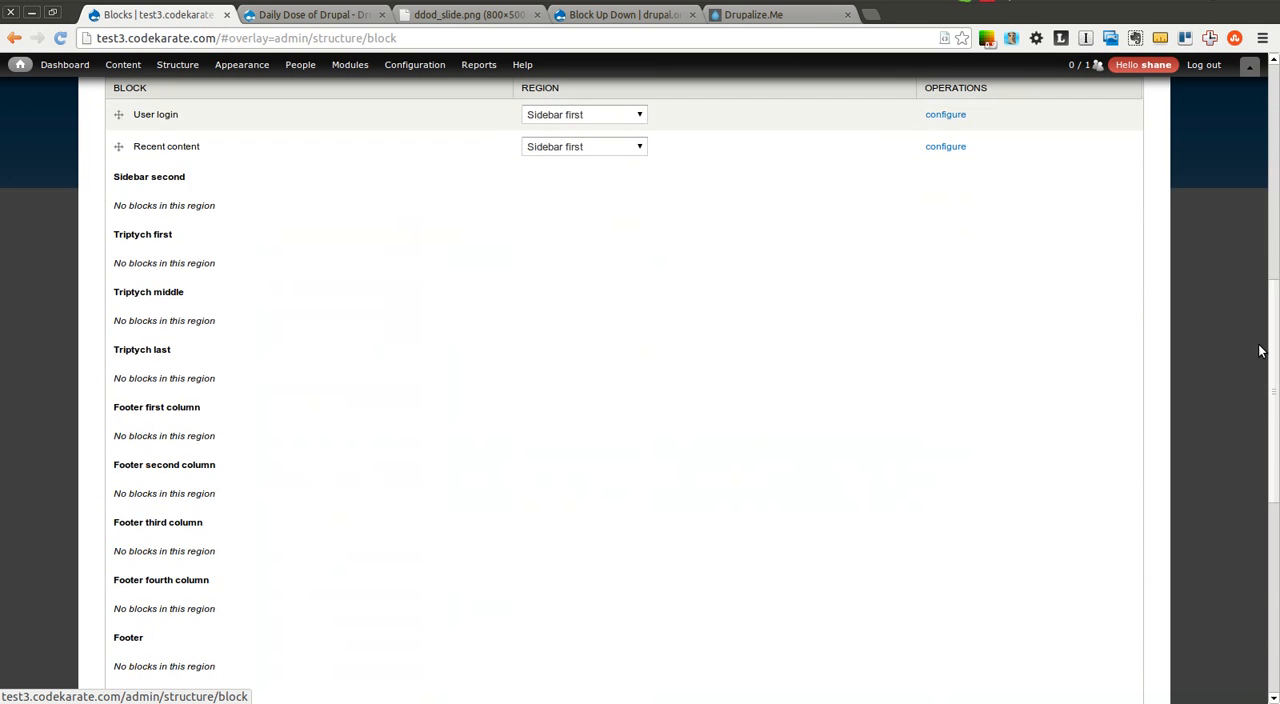
scroll(down, 3)
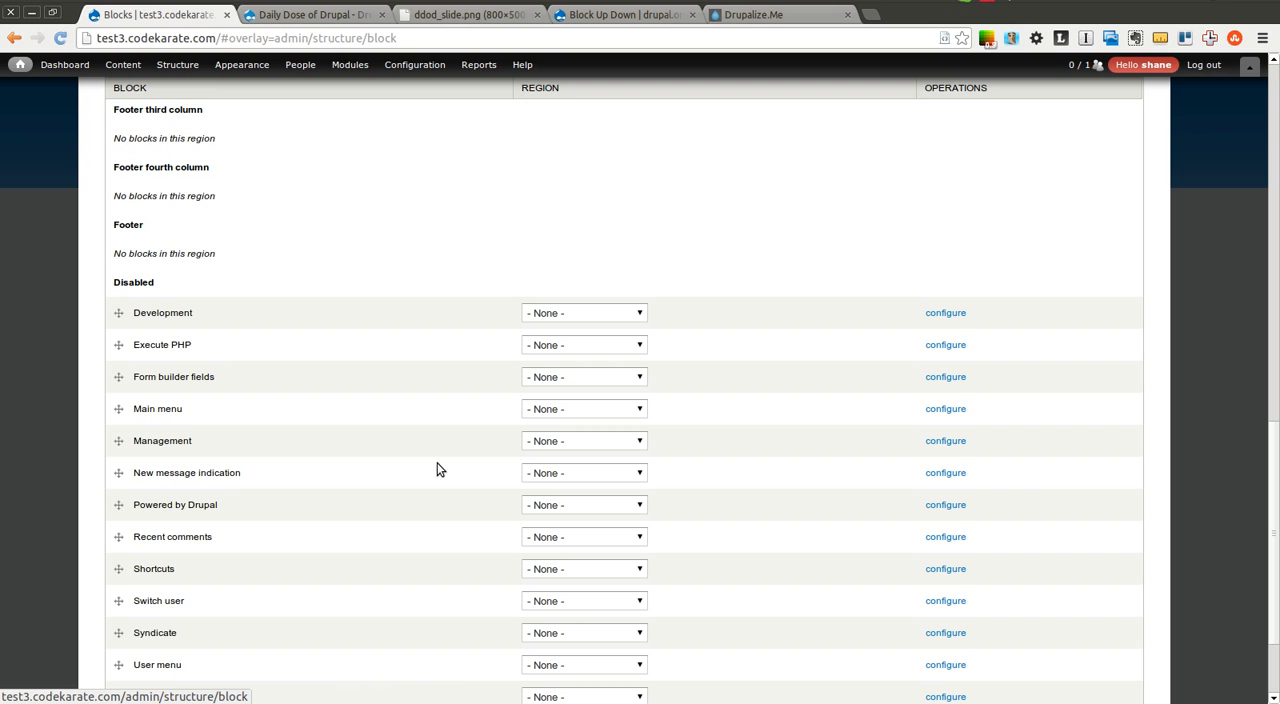
mouse_move(1184, 420)
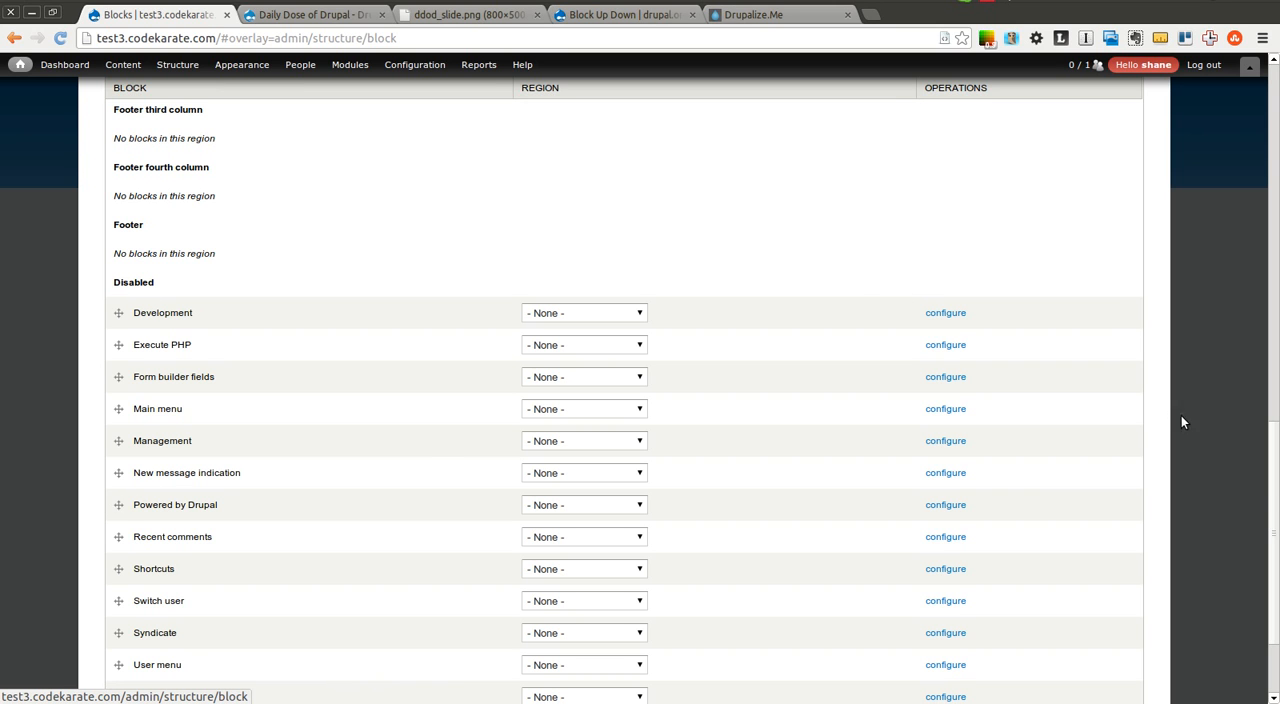
scroll(up, 3)
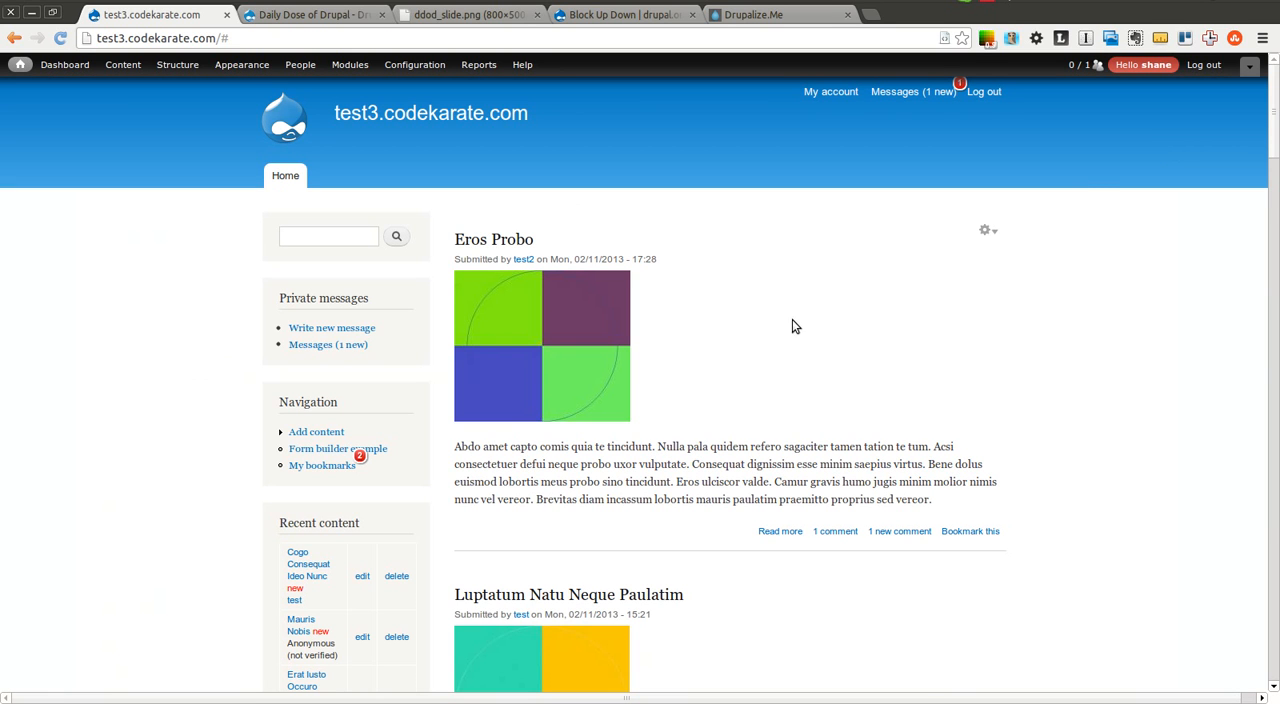
mouse_move(752, 336)
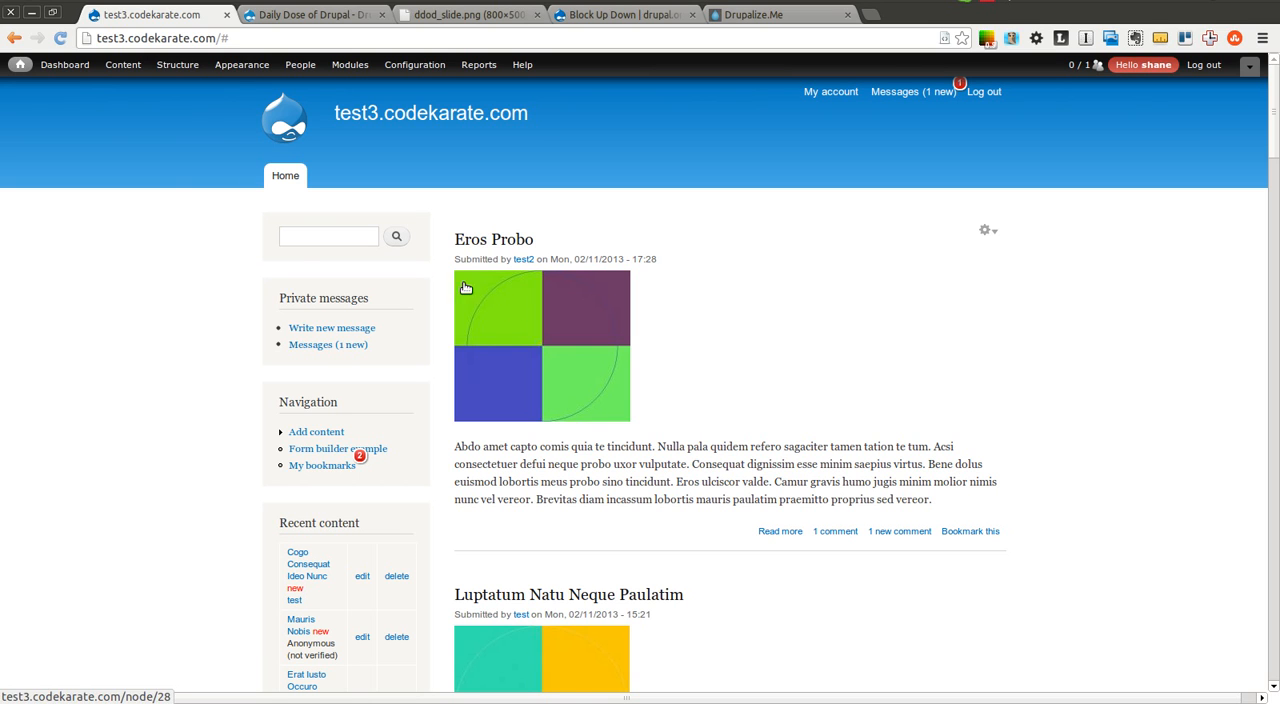
mouse_move(752, 296)
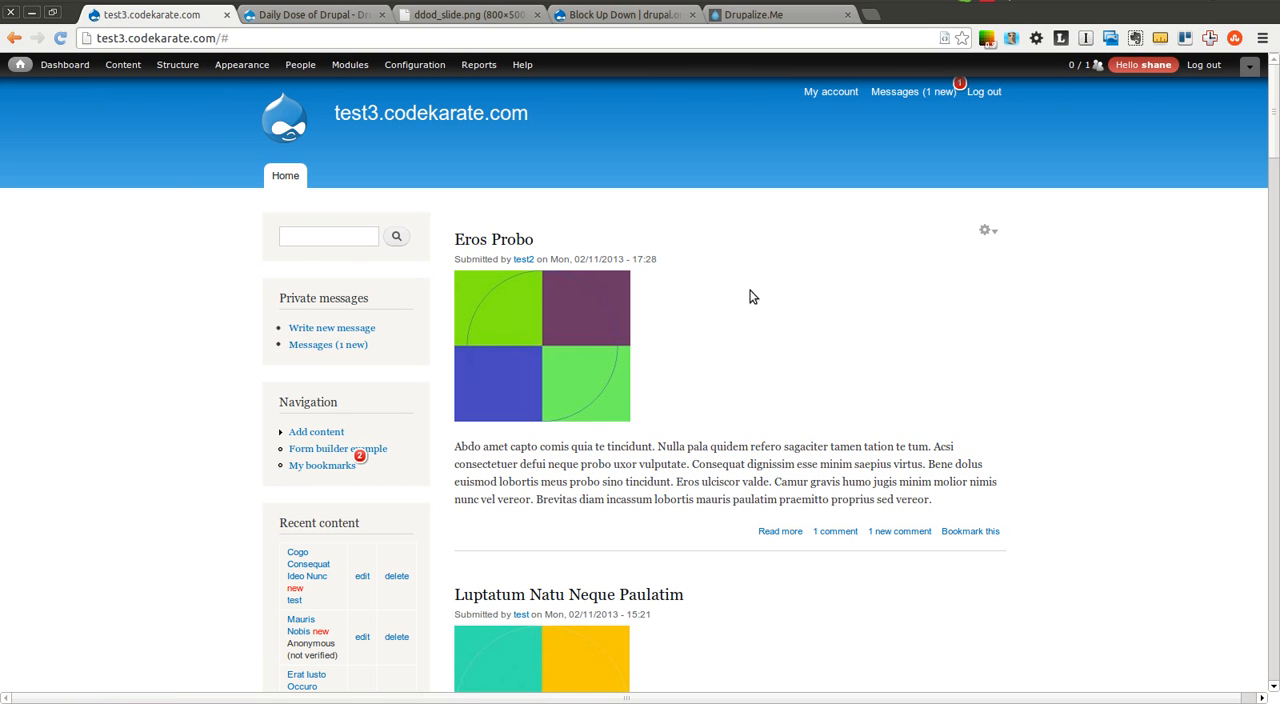
Move the Private messages block down below Navigation, then switch to the Drupalize.Me tab.
click(408, 288)
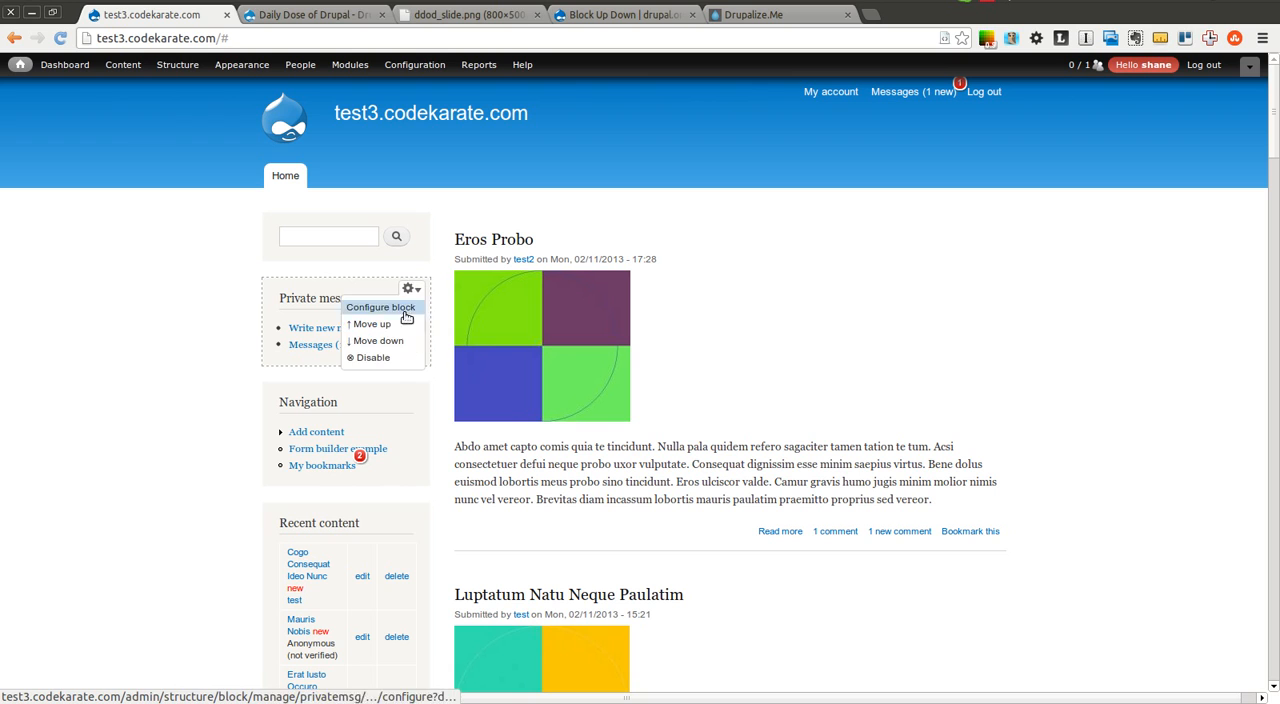
click(372, 324)
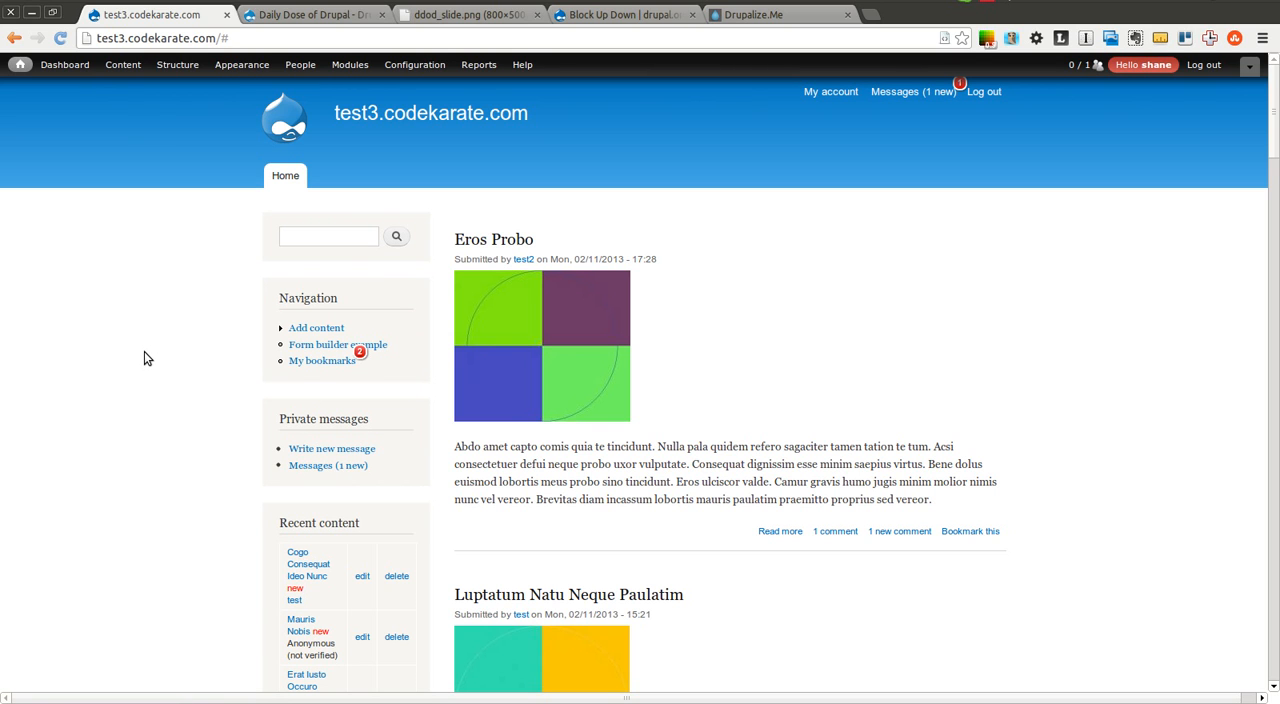
mouse_move(688, 62)
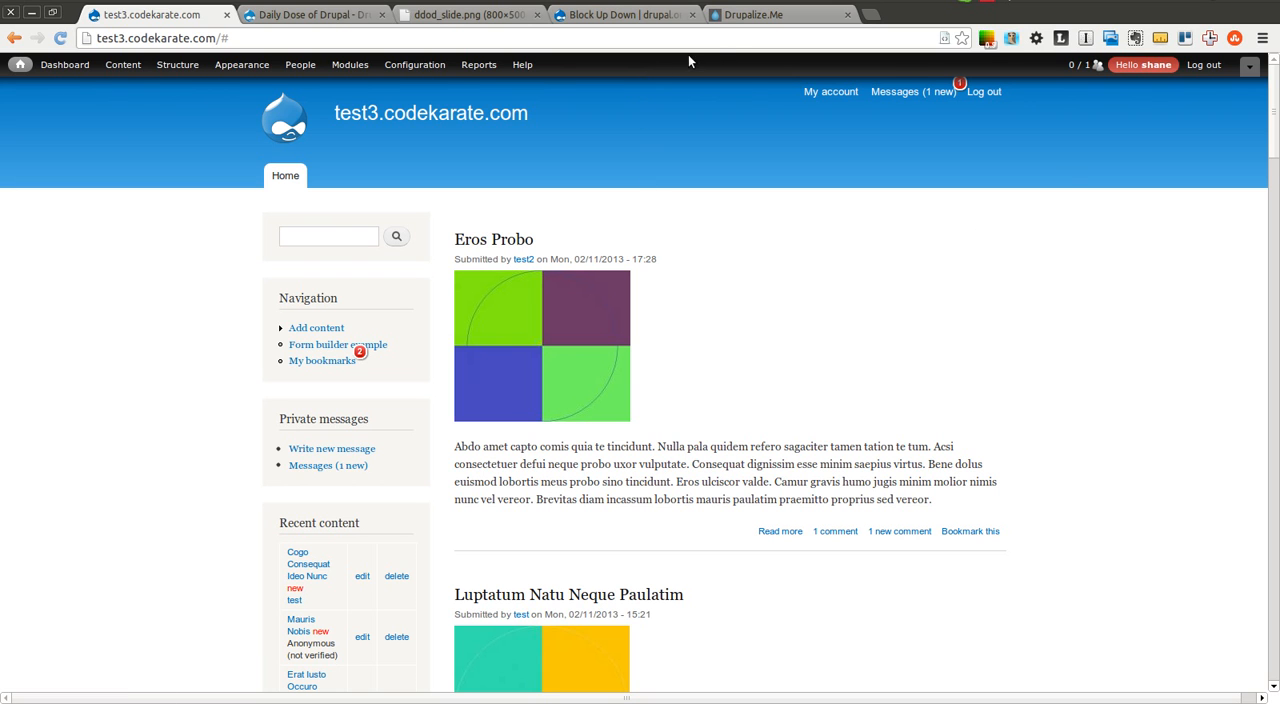
click(780, 14)
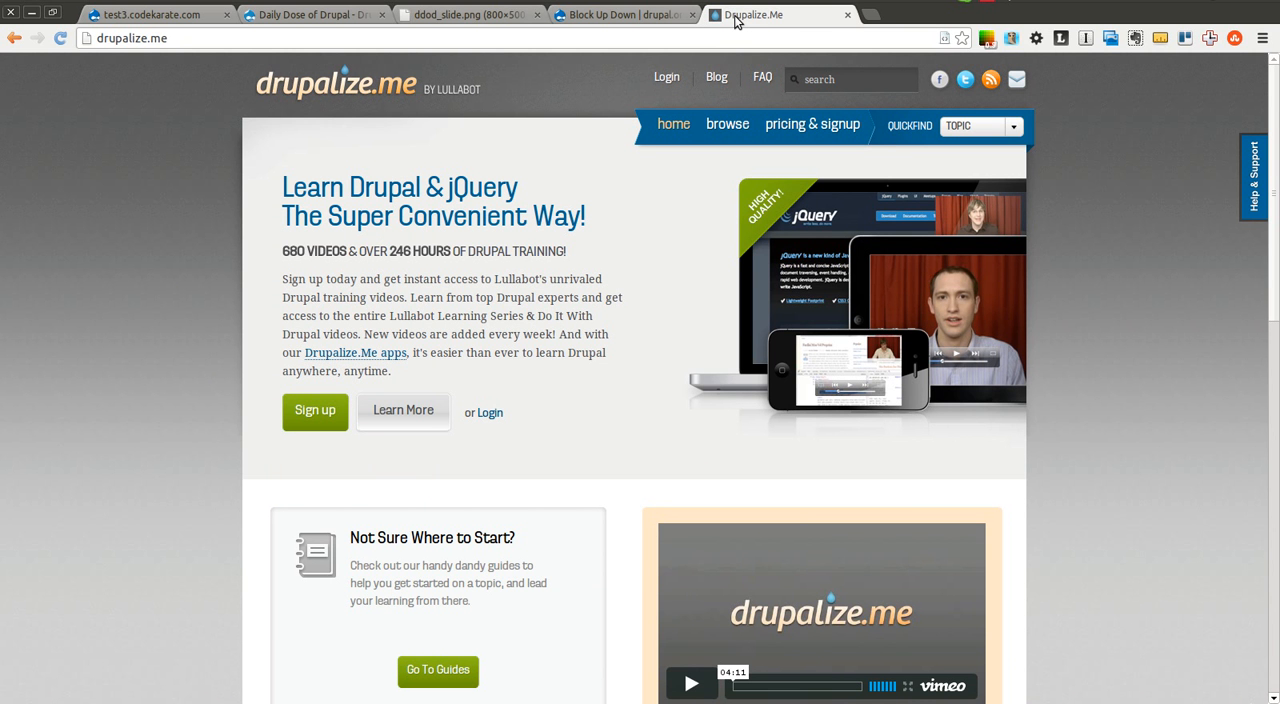